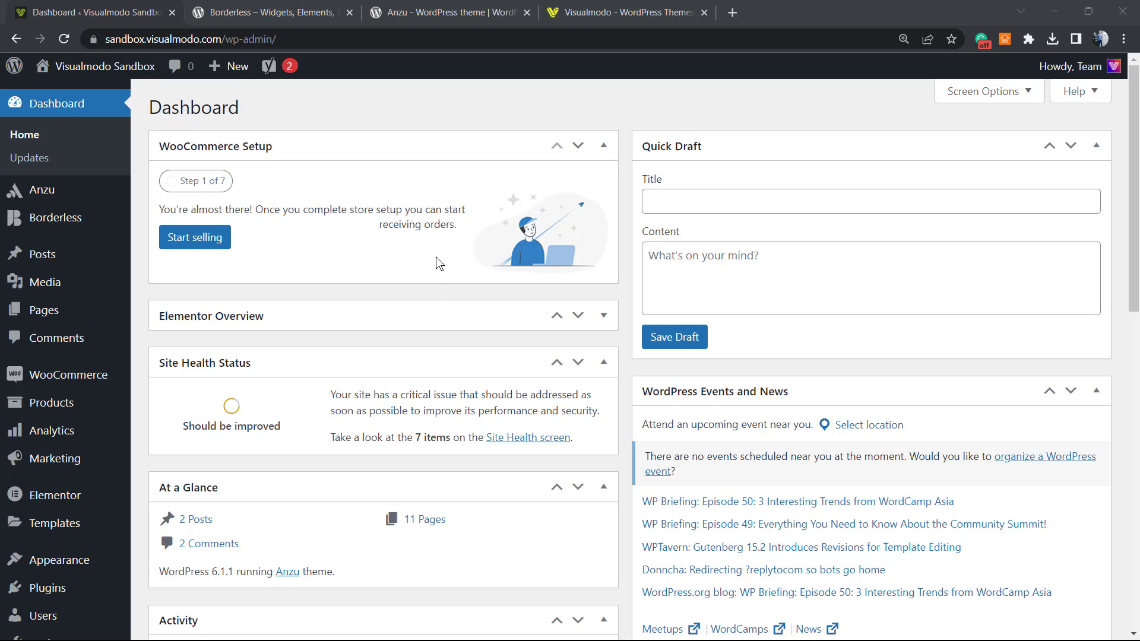
{"action": "mouse_move", "coordinate": [412, 304]}
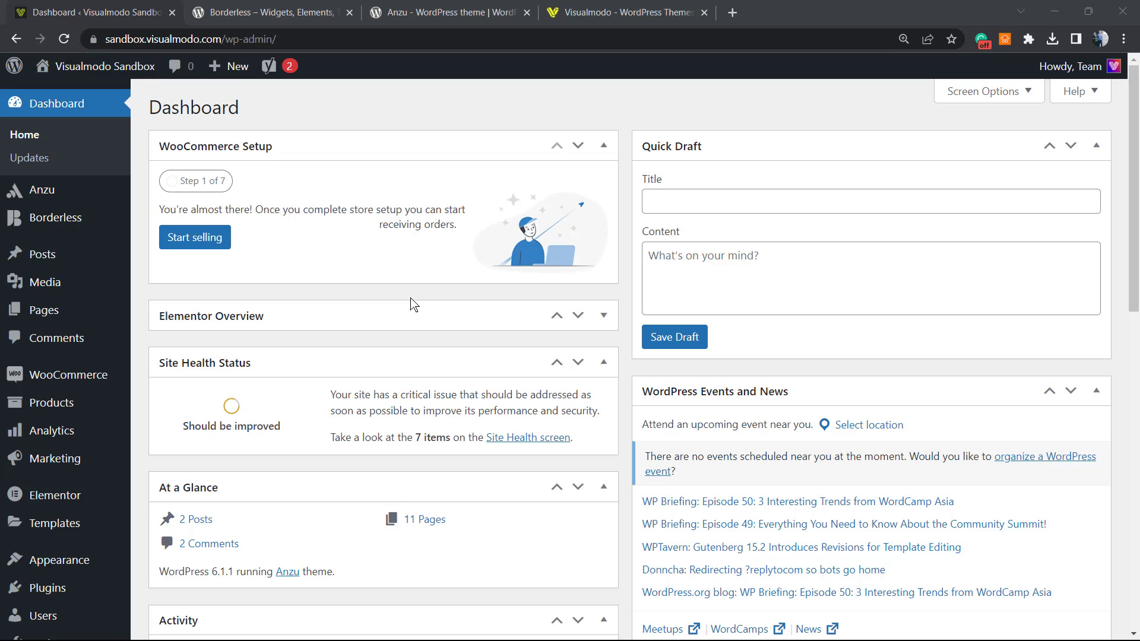
{"action": "mouse_move", "coordinate": [535, 480]}
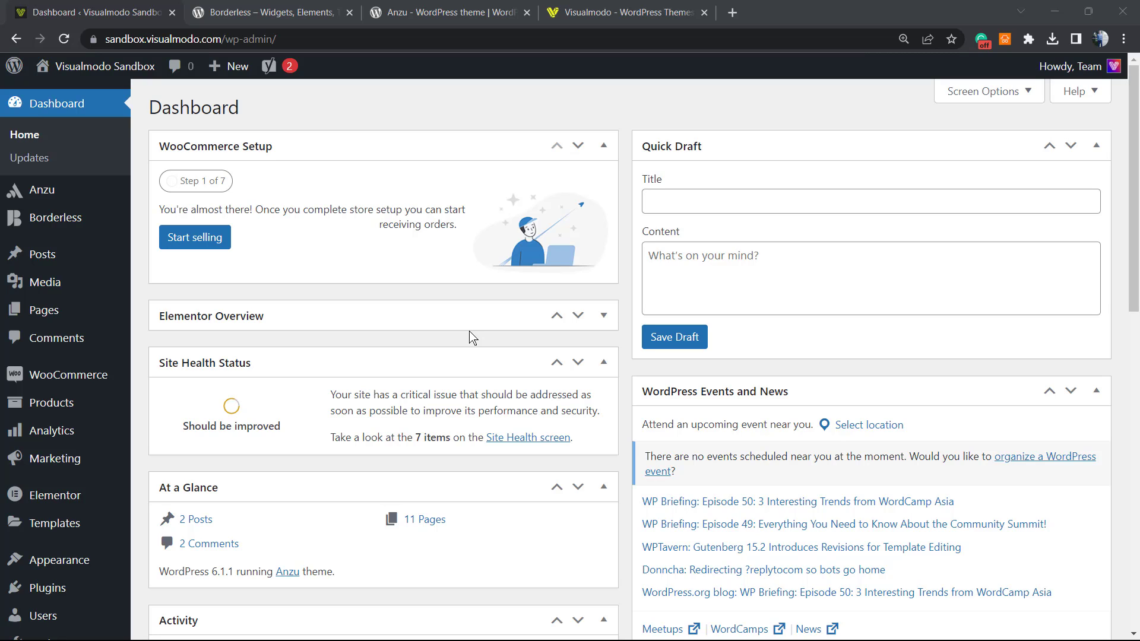
{"action": "mouse_move", "coordinate": [398, 300]}
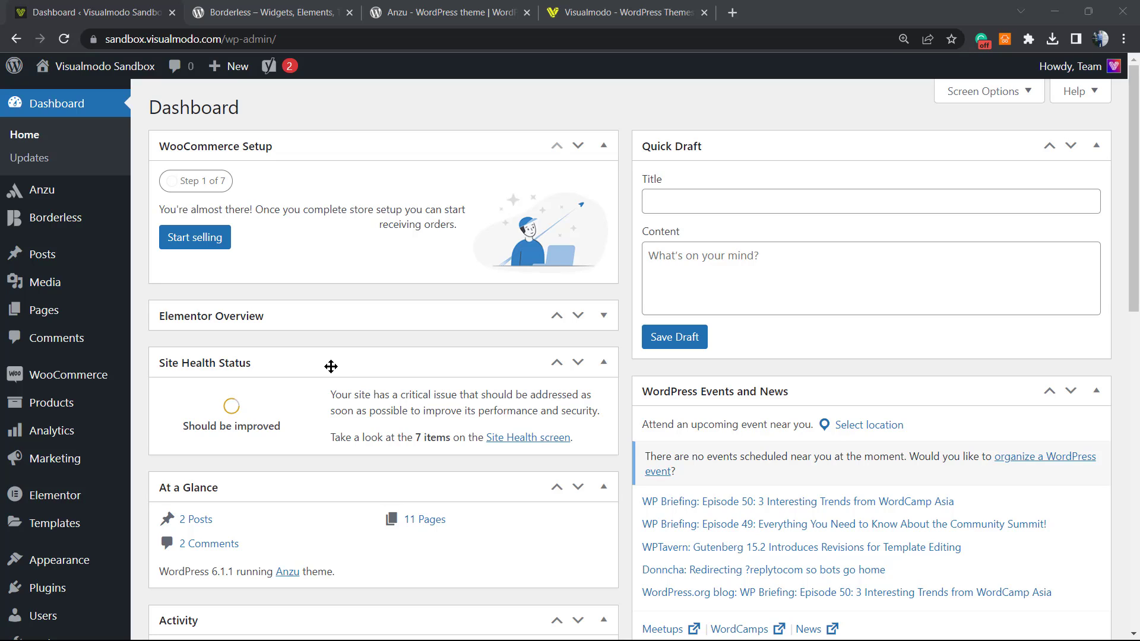
{"action": "mouse_move", "coordinate": [350, 353]}
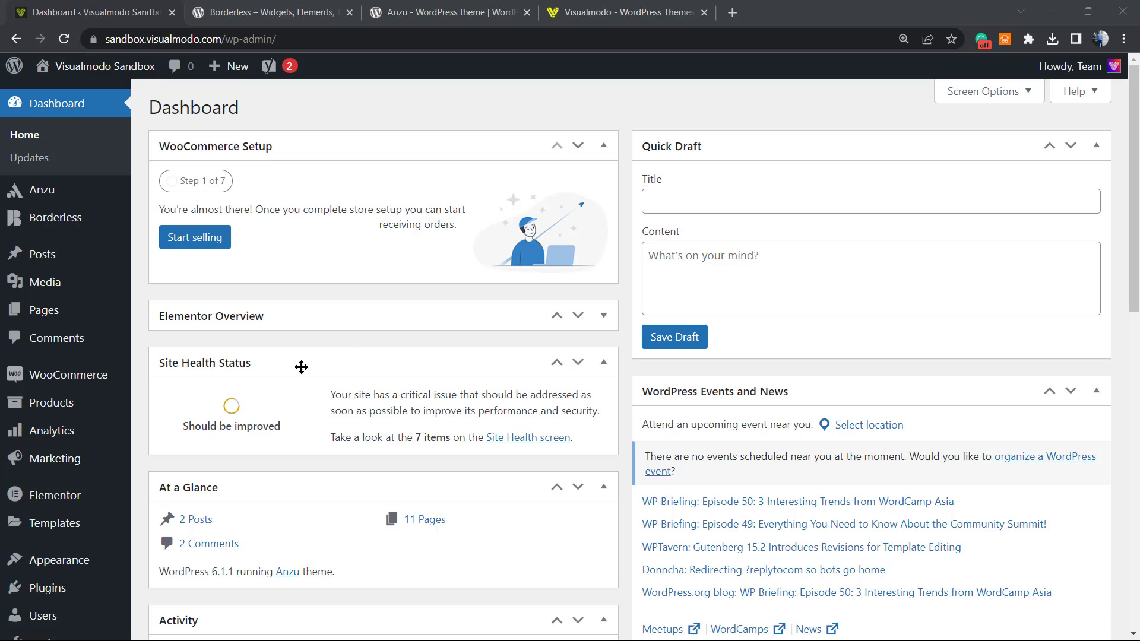
{"action": "mouse_move", "coordinate": [180, 66]}
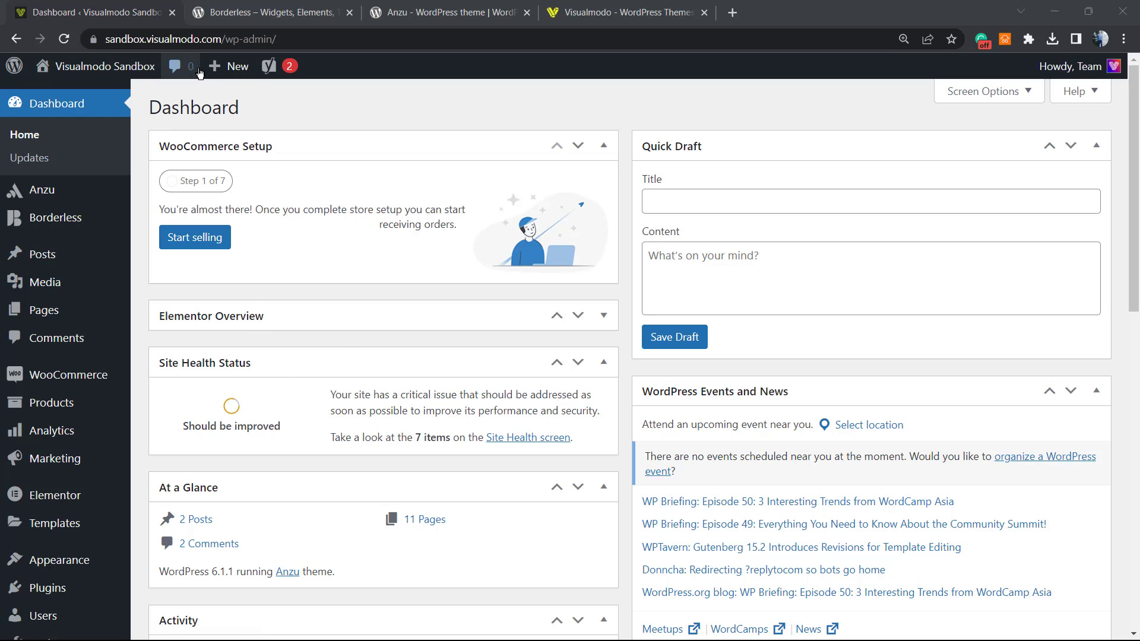
{"action": "mouse_move", "coordinate": [196, 92]}
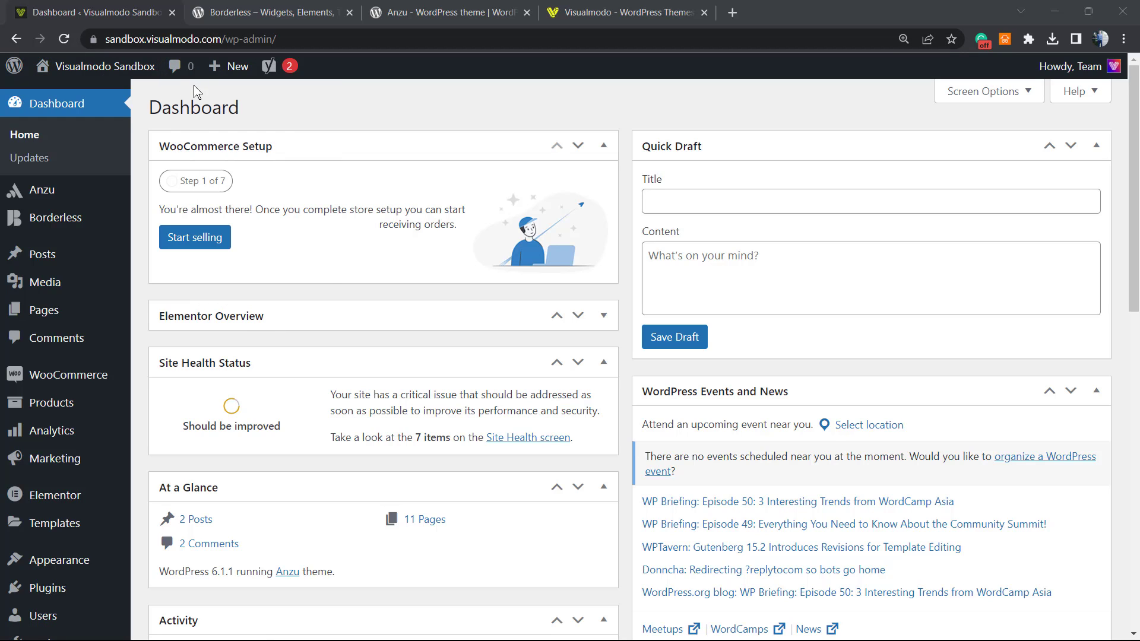
{"action": "mouse_move", "coordinate": [1035, 414]}
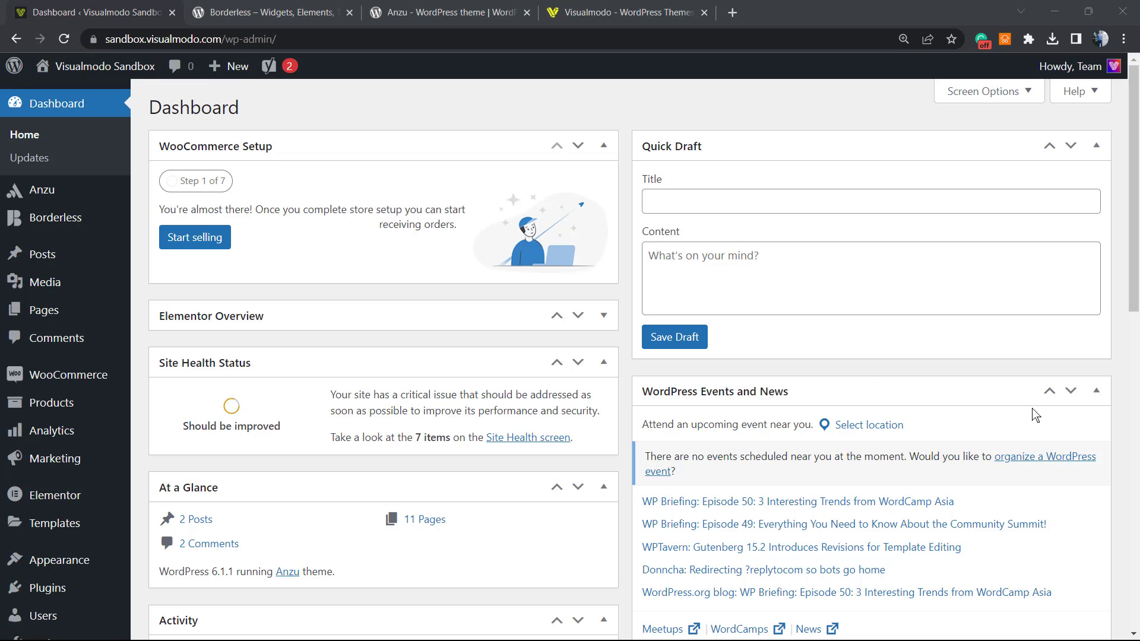
{"action": "mouse_move", "coordinate": [407, 132]}
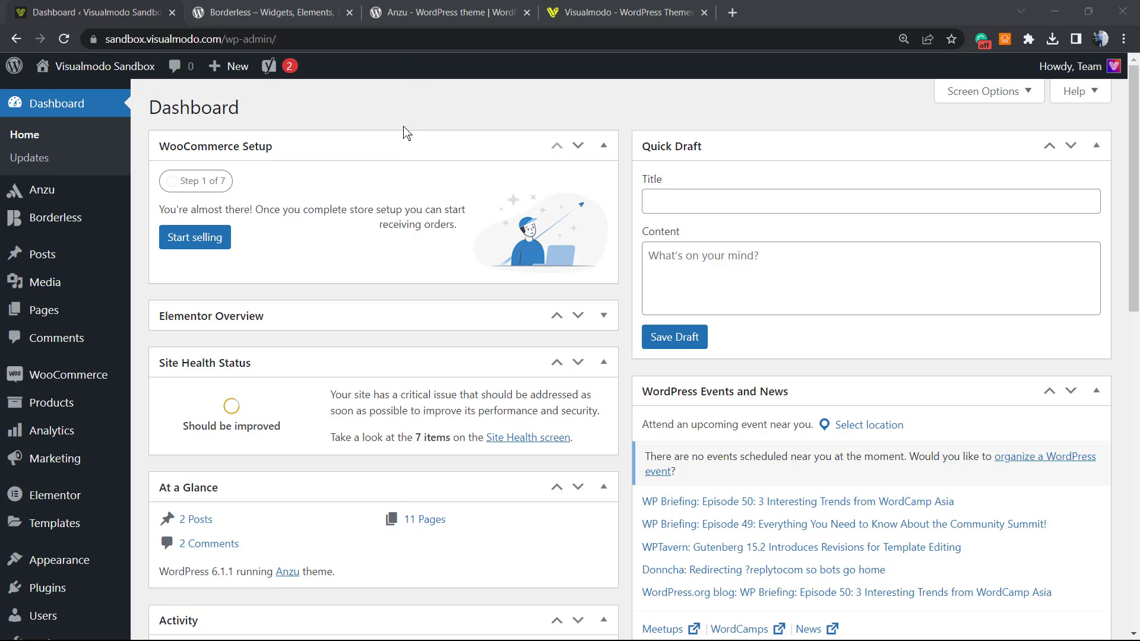
{"action": "mouse_move", "coordinate": [390, 199]}
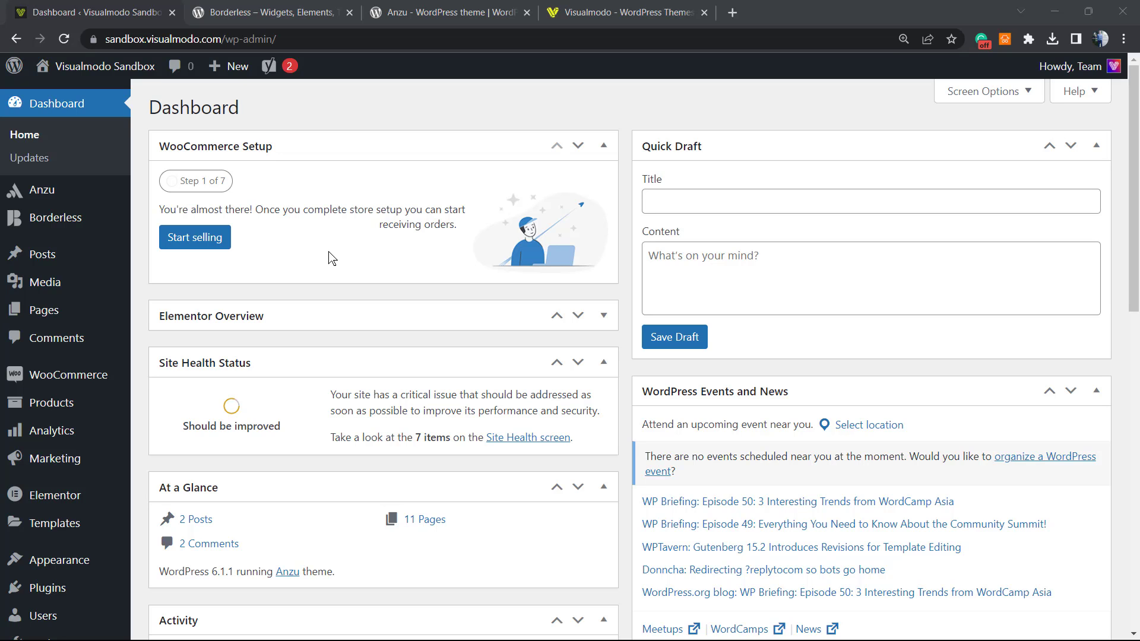
{"action": "mouse_move", "coordinate": [54, 458]}
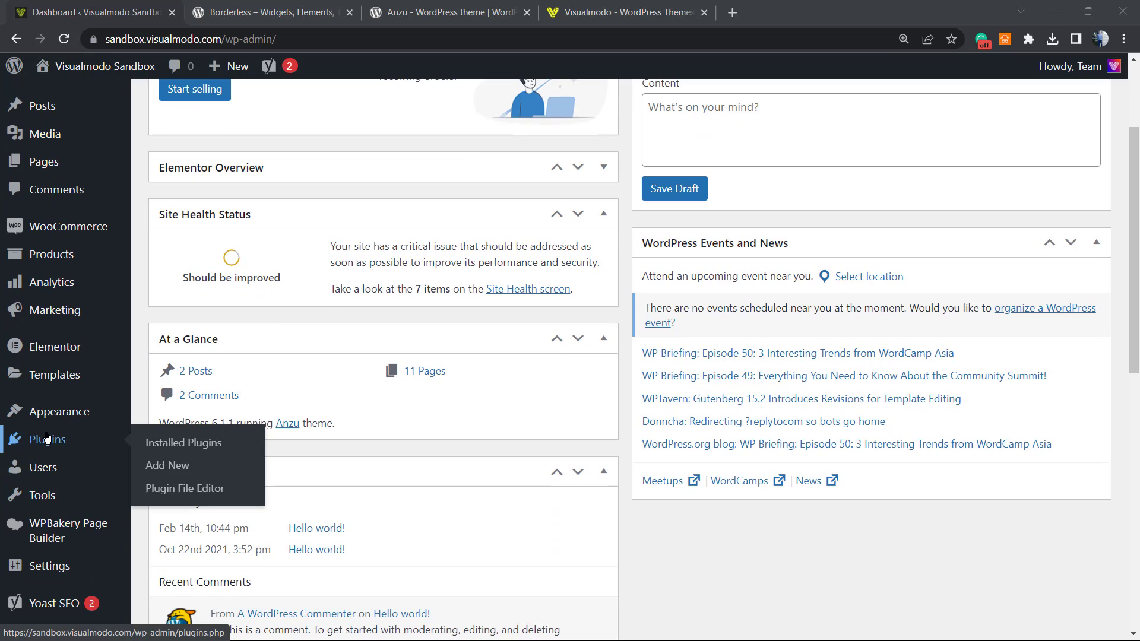
{"action": "mouse_move", "coordinate": [183, 442]}
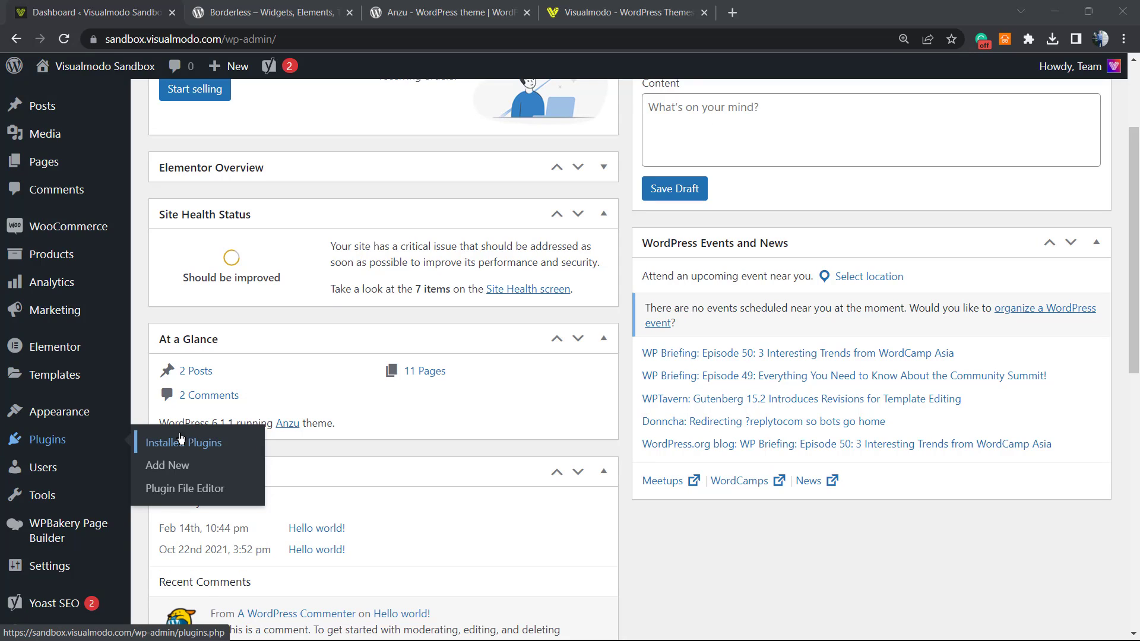
{"action": "mouse_move", "coordinate": [167, 466]}
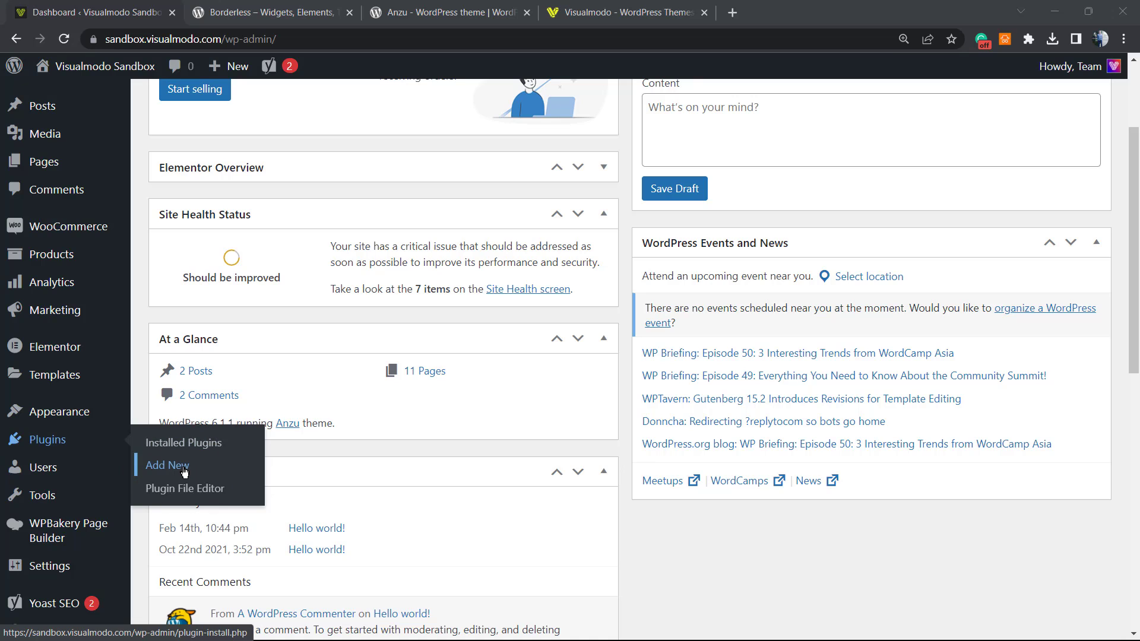
Go to the Add Plugins page from the Plugins menu in the admin sidebar.
{"action": "left_click", "coordinate": [167, 466]}
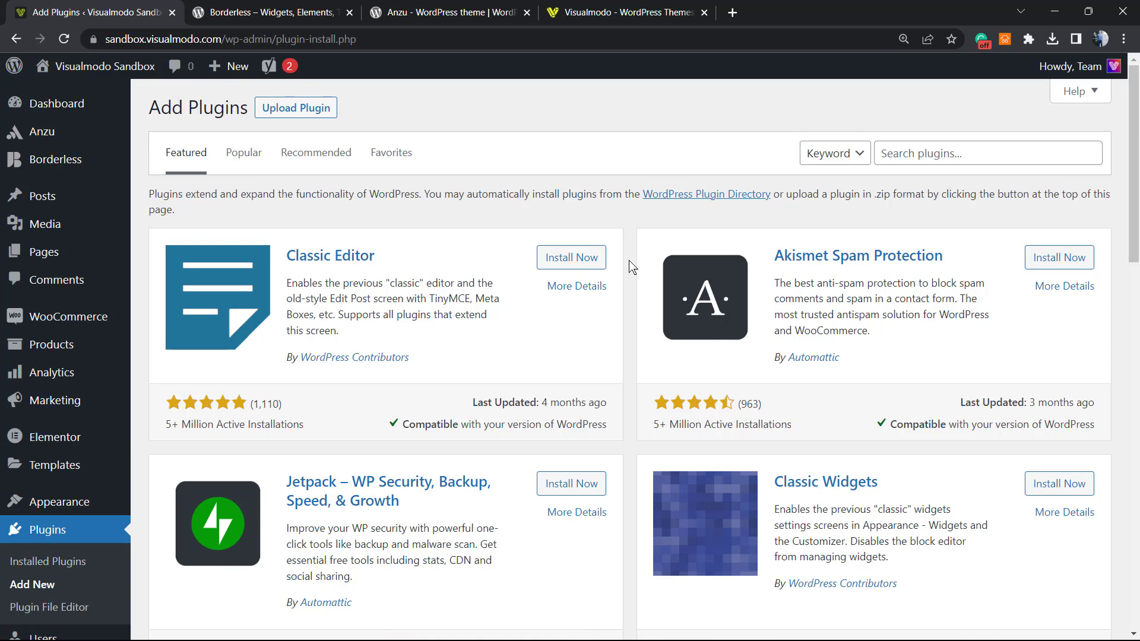
{"action": "mouse_move", "coordinate": [846, 221]}
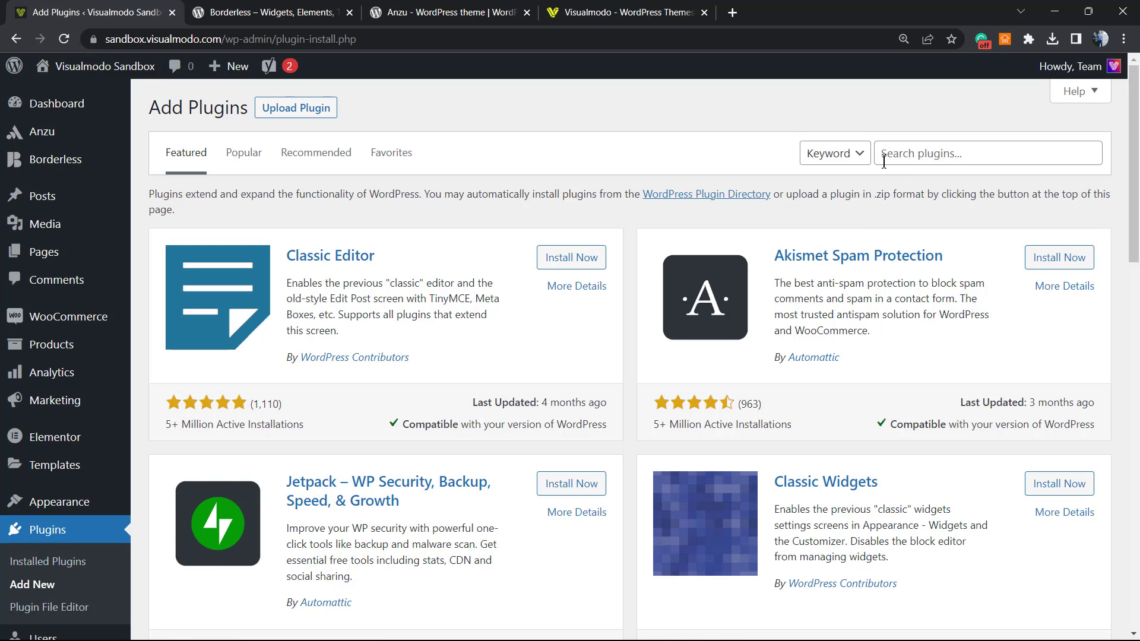
Search the plugin directory for 'Disable Emojis'.
{"action": "type", "text": "Disable Emojis"}
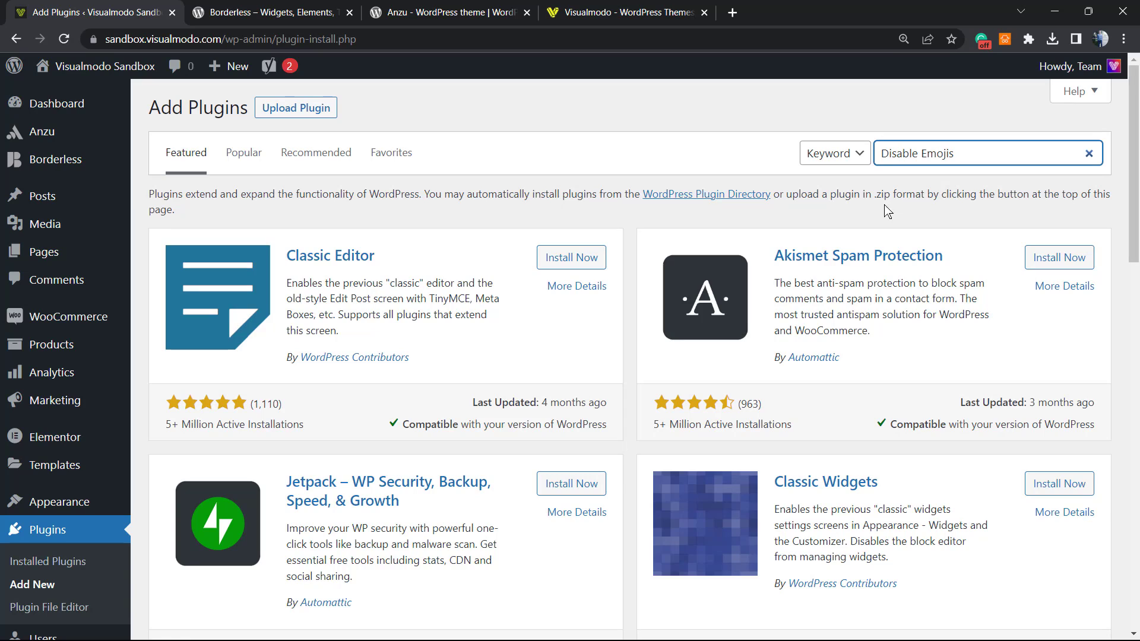
{"action": "key", "text": "Enter"}
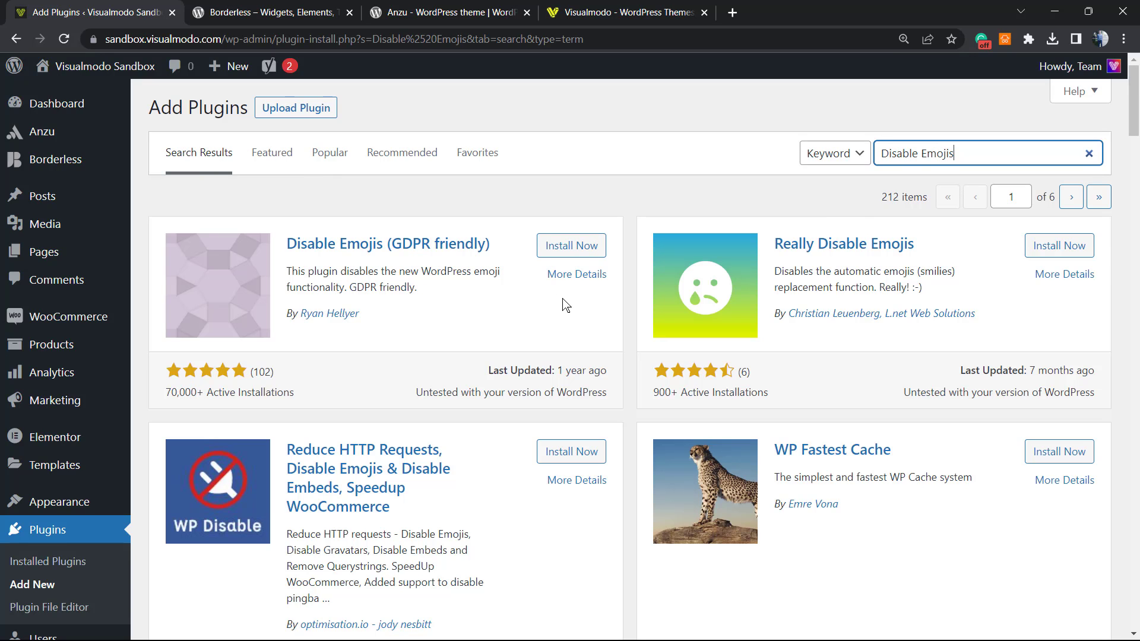
{"action": "mouse_move", "coordinate": [563, 310]}
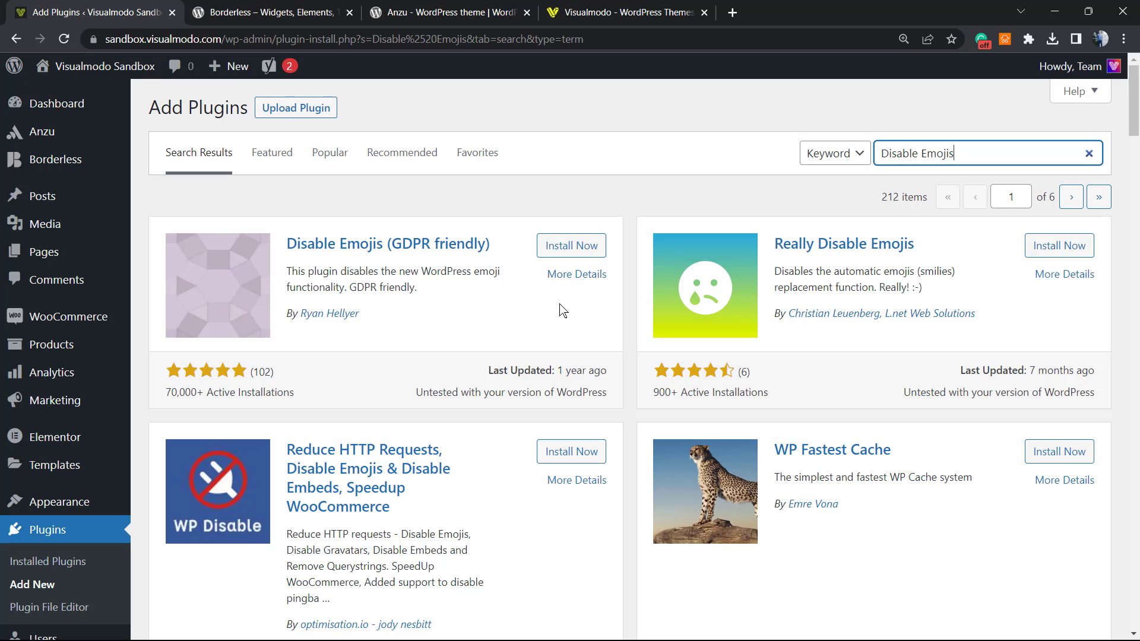
{"action": "mouse_move", "coordinate": [559, 305]}
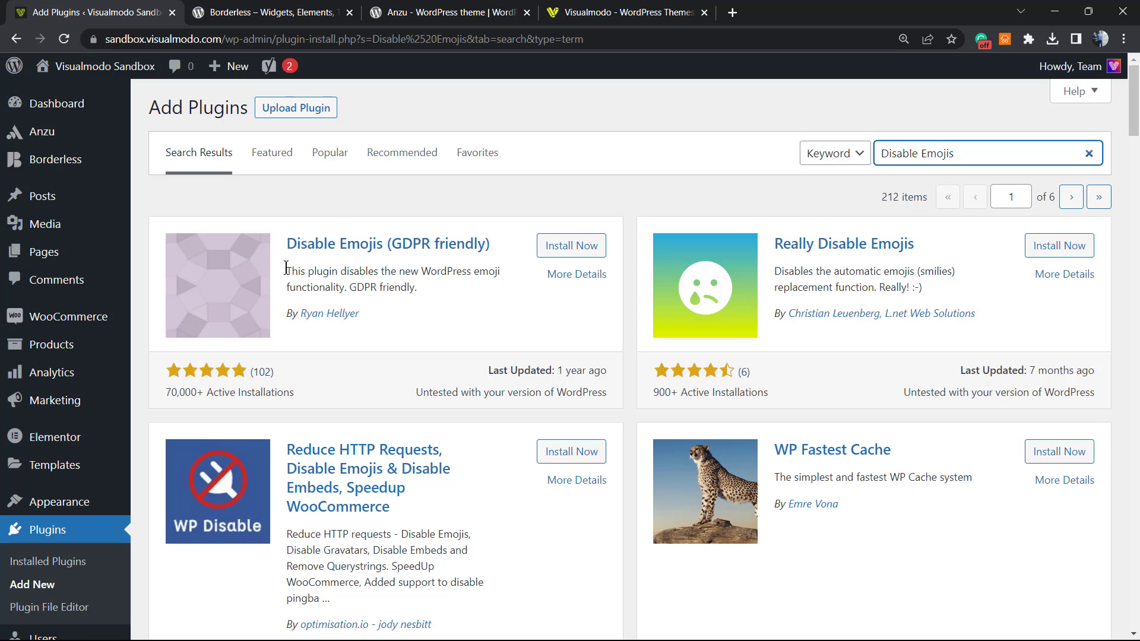
Install and activate the Disable Emojis (GDPR friendly) plugin from the search results.
{"action": "double_click", "coordinate": [377, 243]}
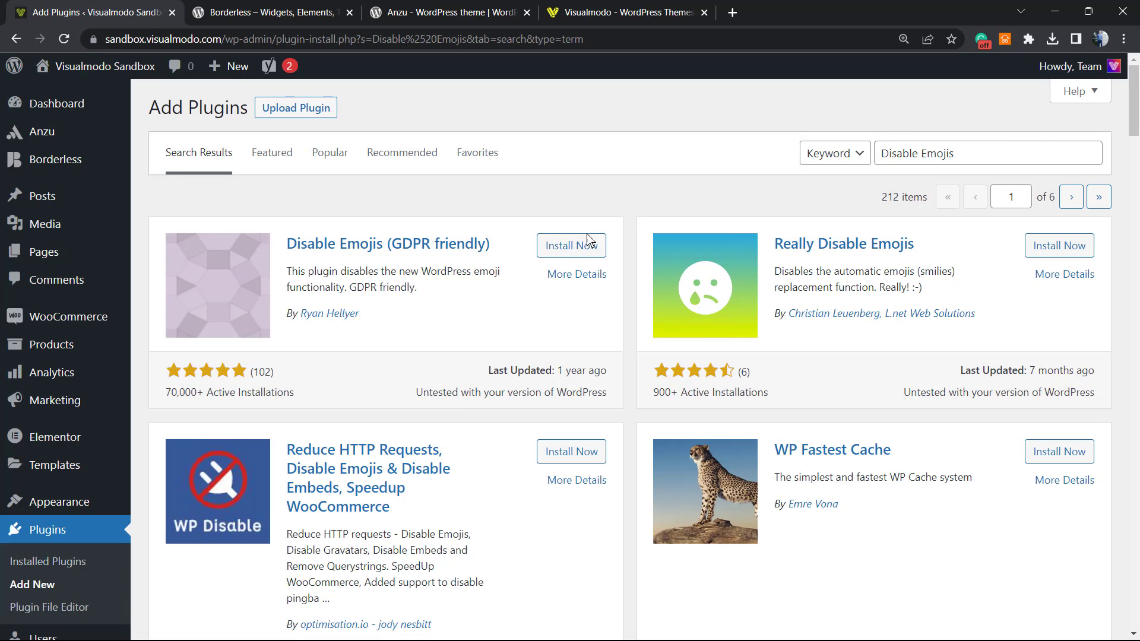
{"action": "left_click", "coordinate": [571, 244]}
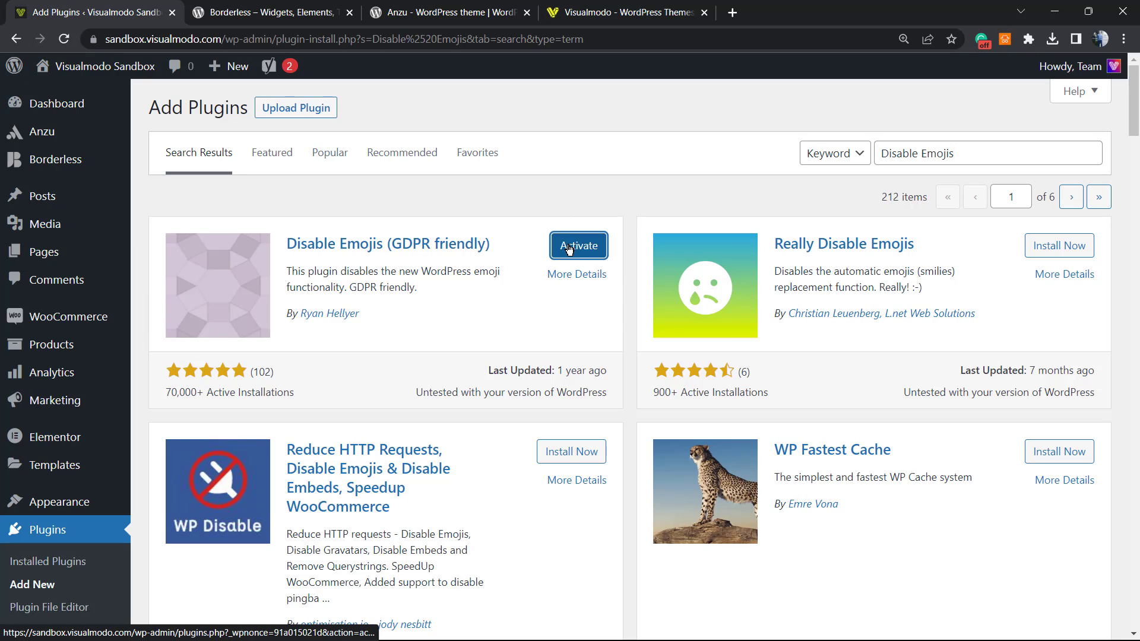
{"action": "left_click", "coordinate": [579, 245]}
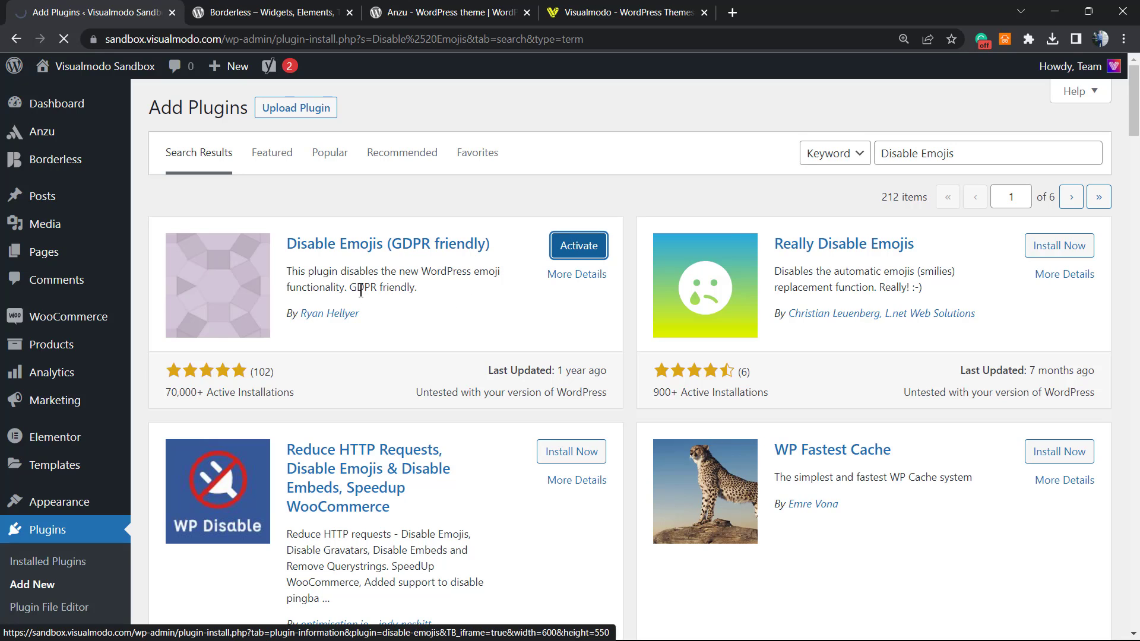
{"action": "left_click", "coordinate": [578, 245]}
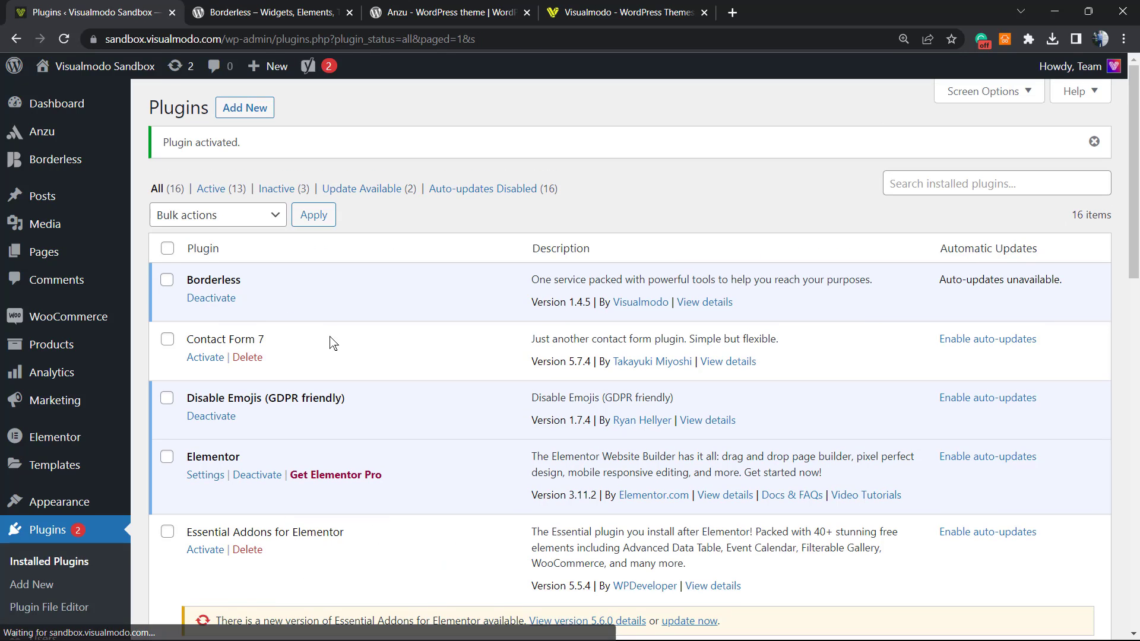
{"action": "scroll", "scroll_direction": "down", "scroll_amount": 3}
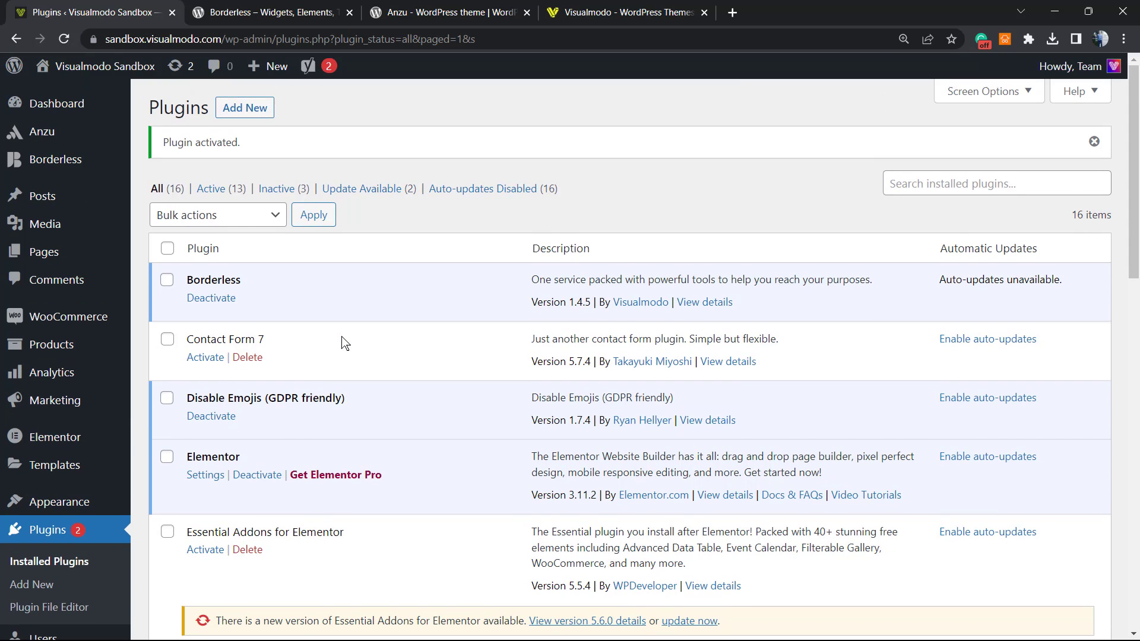
{"action": "mouse_move", "coordinate": [469, 180]}
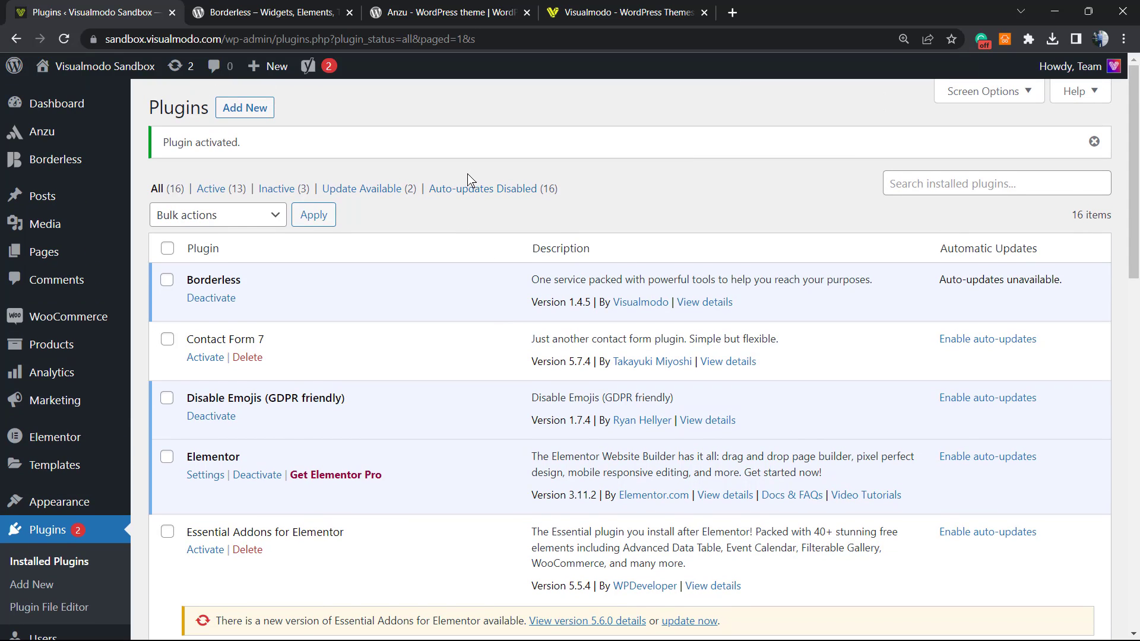
{"action": "mouse_move", "coordinate": [414, 291]}
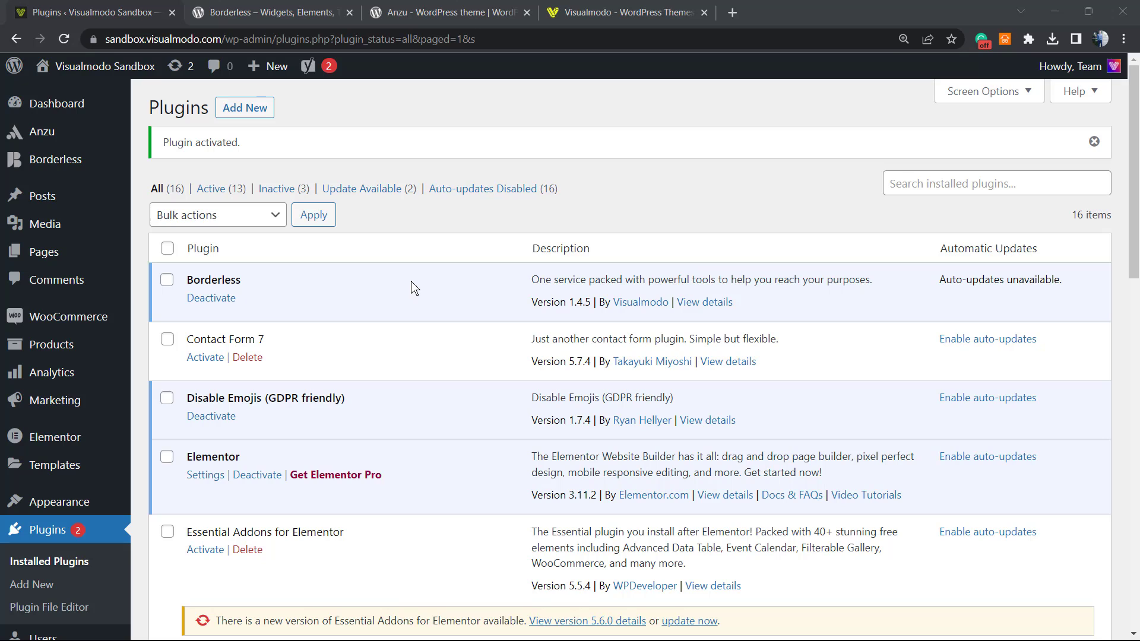
{"action": "mouse_move", "coordinate": [436, 292]}
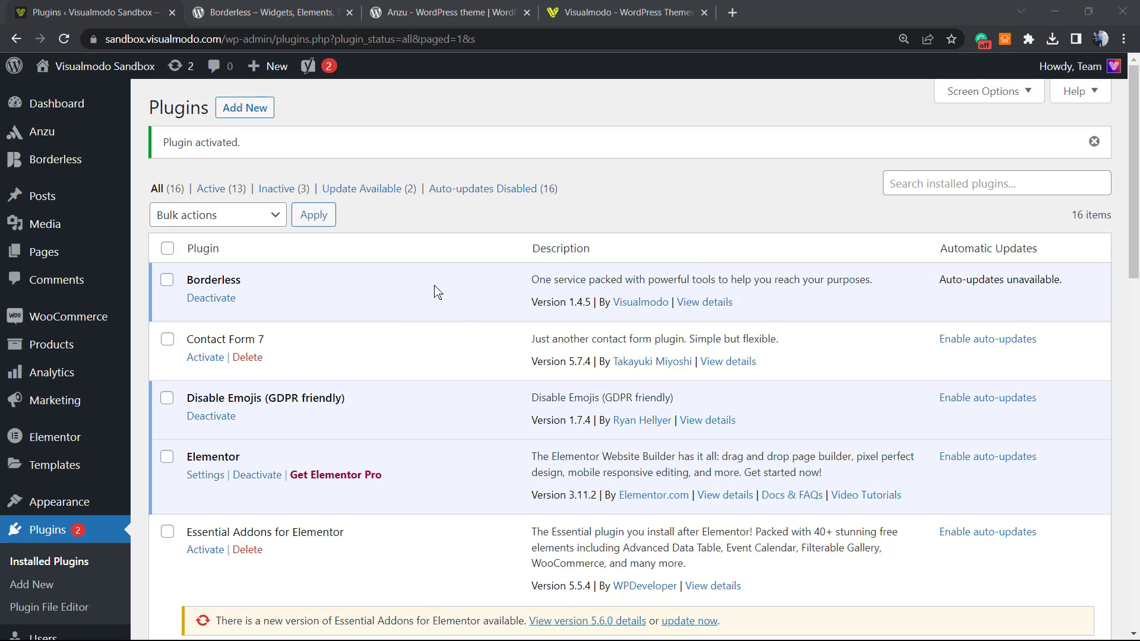
{"action": "mouse_move", "coordinate": [705, 420]}
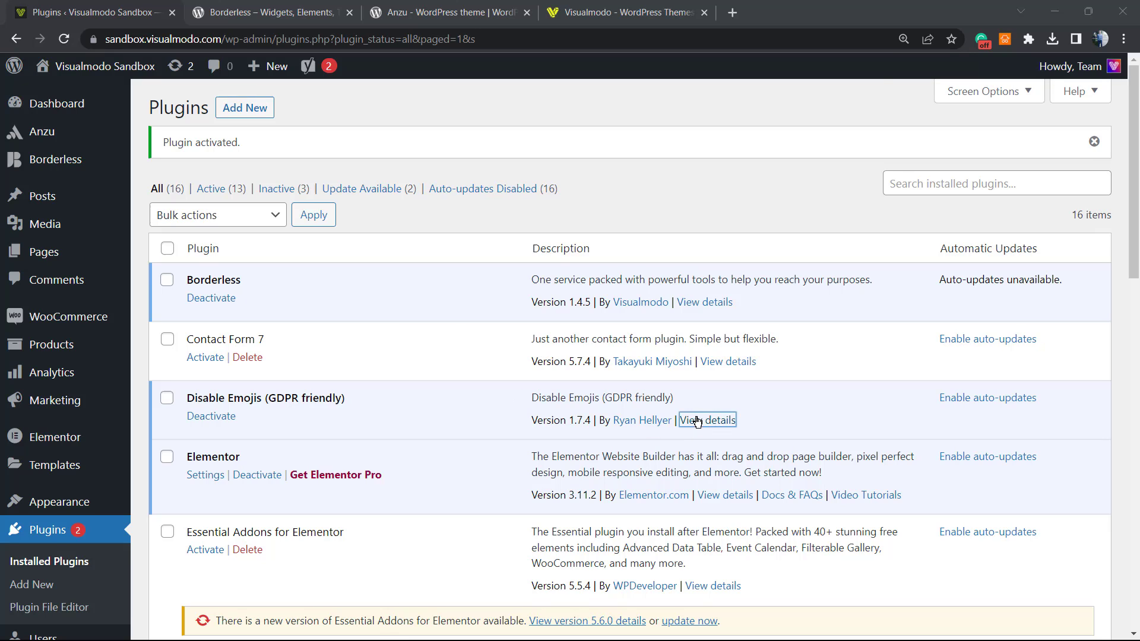
{"action": "left_click", "coordinate": [705, 421]}
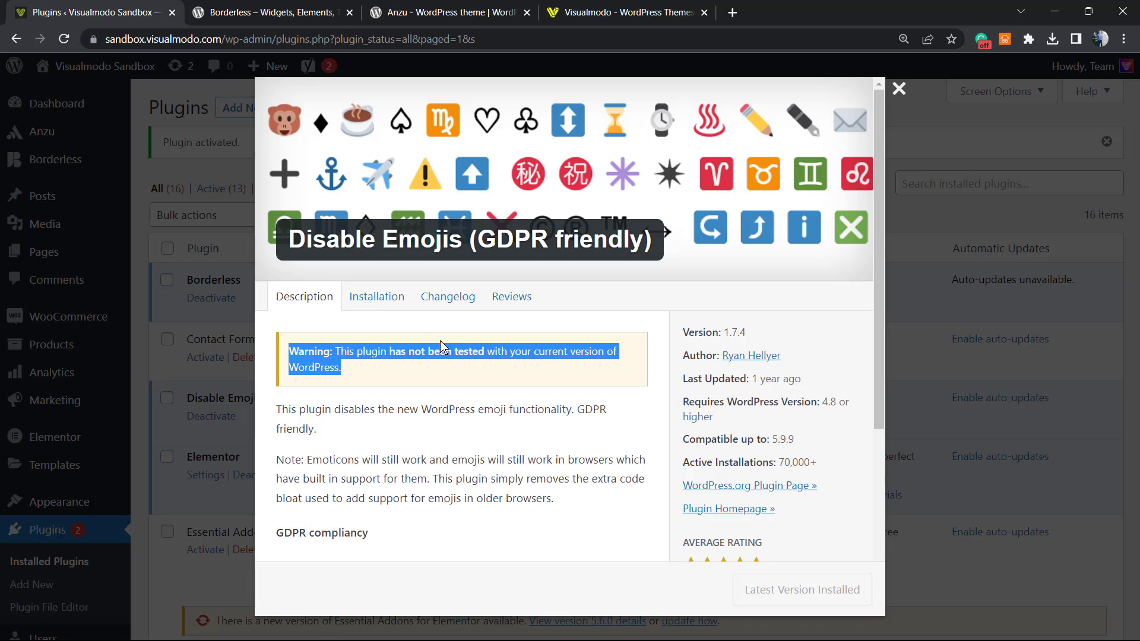
{"action": "mouse_move", "coordinate": [423, 370]}
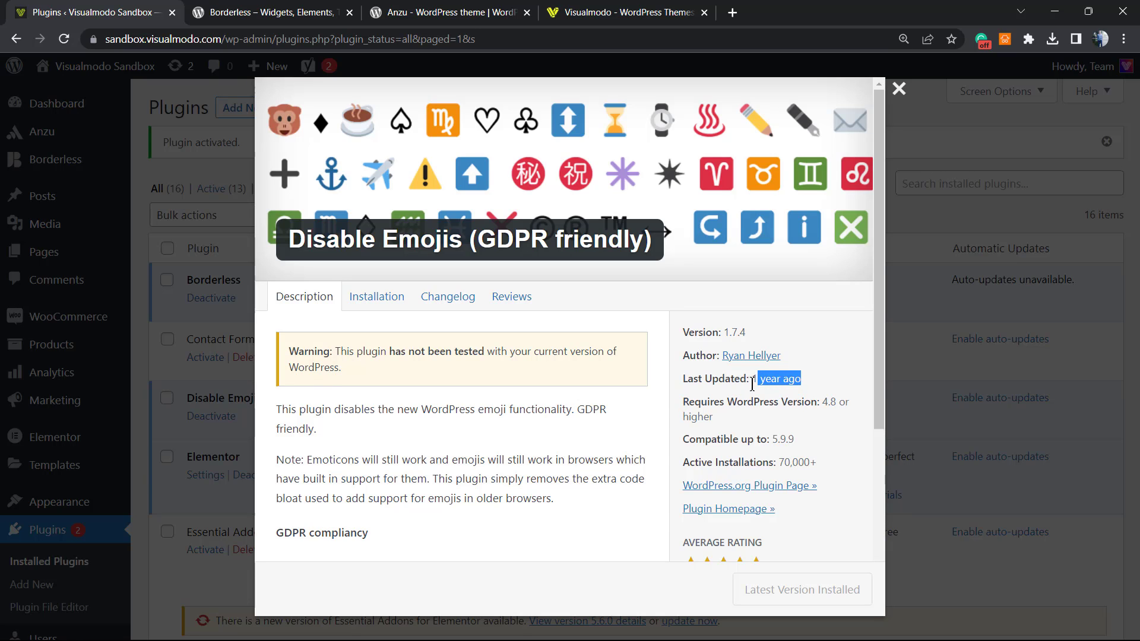
{"action": "mouse_move", "coordinate": [569, 446]}
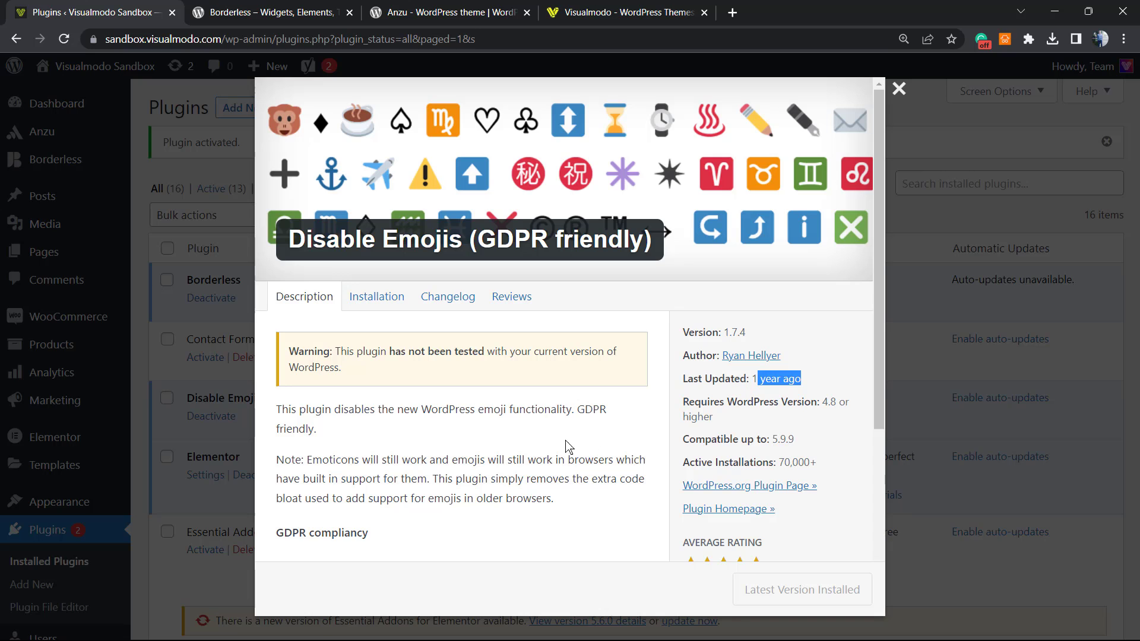
{"action": "mouse_move", "coordinate": [898, 93]}
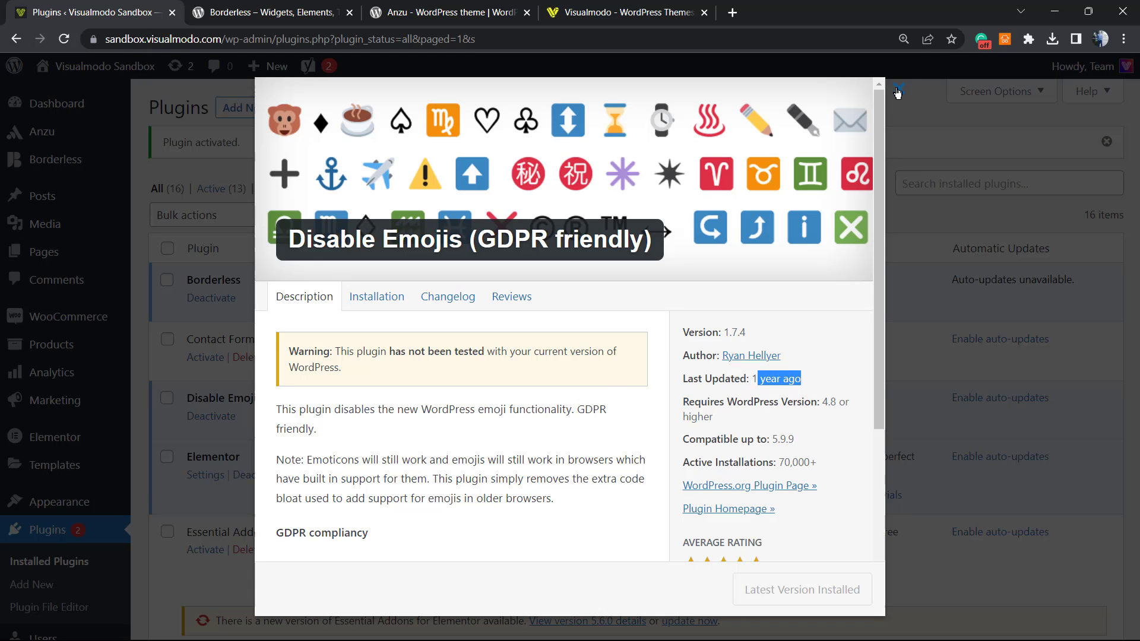
Close the Disable Emojis (GDPR friendly) details window, returning to the installed plugins list.
{"action": "left_click", "coordinate": [879, 85]}
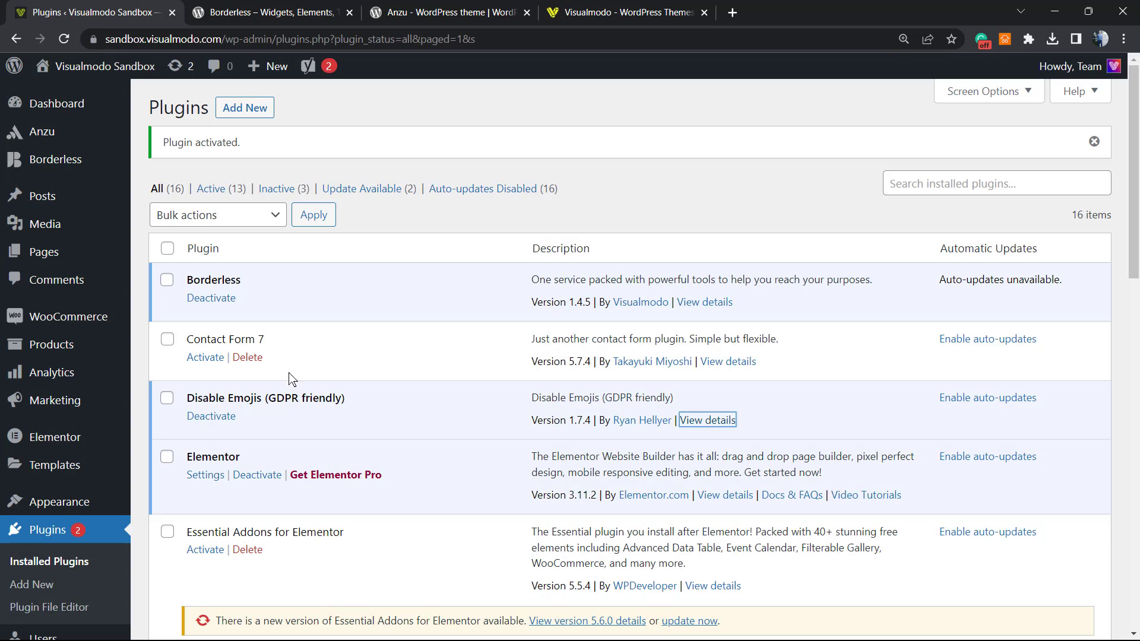
Deactivate and delete Disable Emojis (GDPR friendly), then return to the Add Plugins page.
{"action": "left_click", "coordinate": [211, 416]}
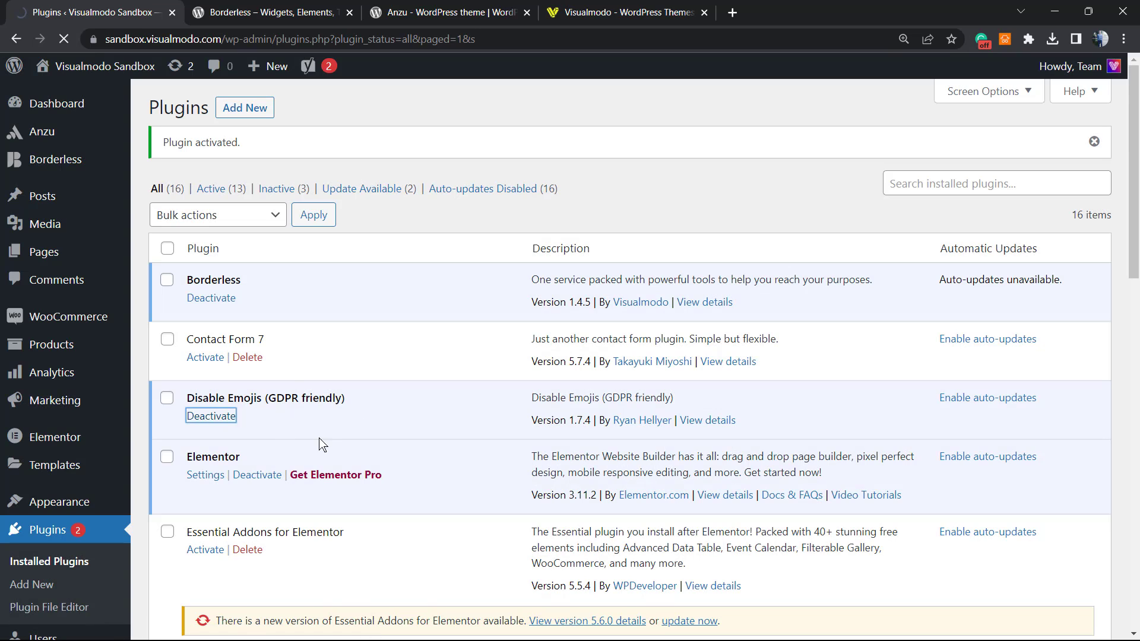
{"action": "left_click", "coordinate": [212, 416]}
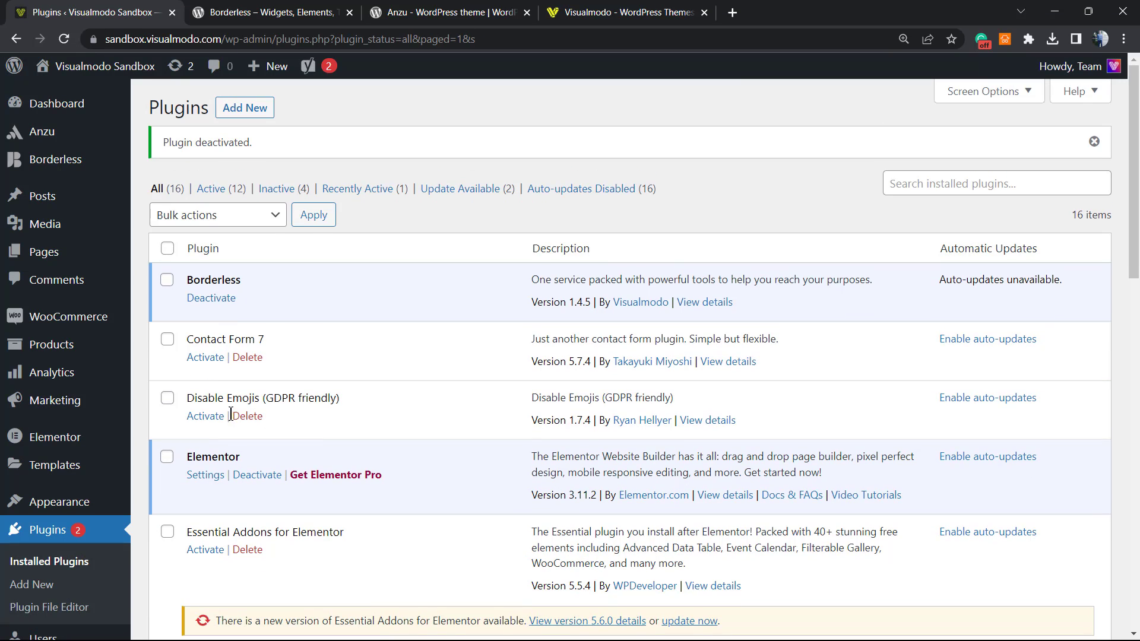
{"action": "left_click", "coordinate": [247, 415]}
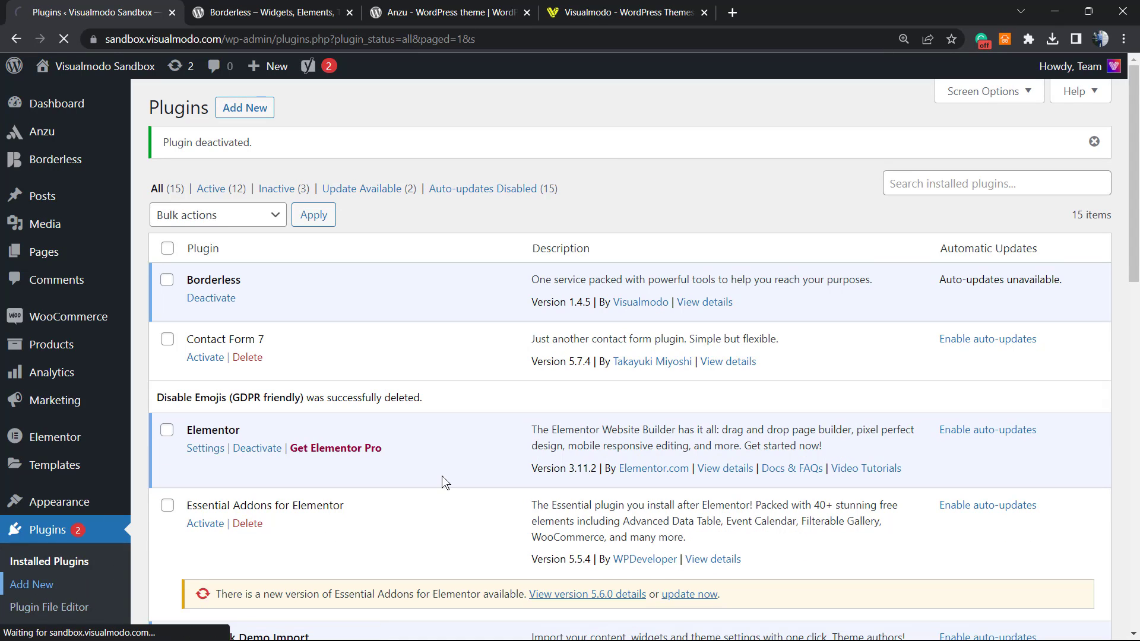
{"action": "left_click", "coordinate": [32, 585]}
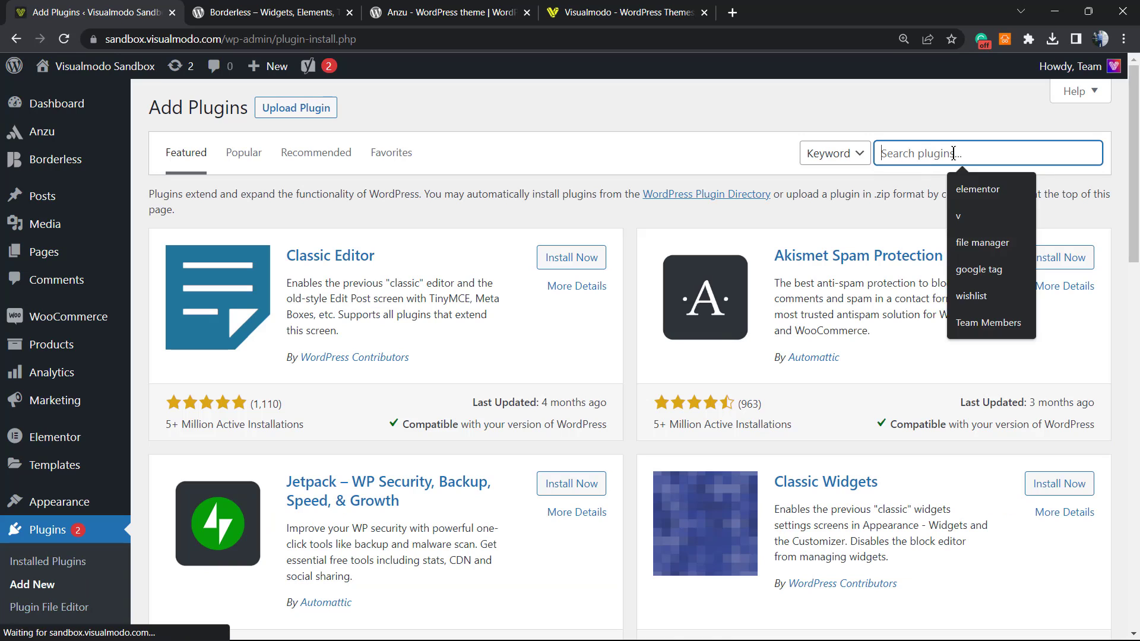
Search 'Disable Emojis', then install and activate Really Disable Emojis, confirming emoji replacement is off.
{"action": "type", "text": "Disable Emojis"}
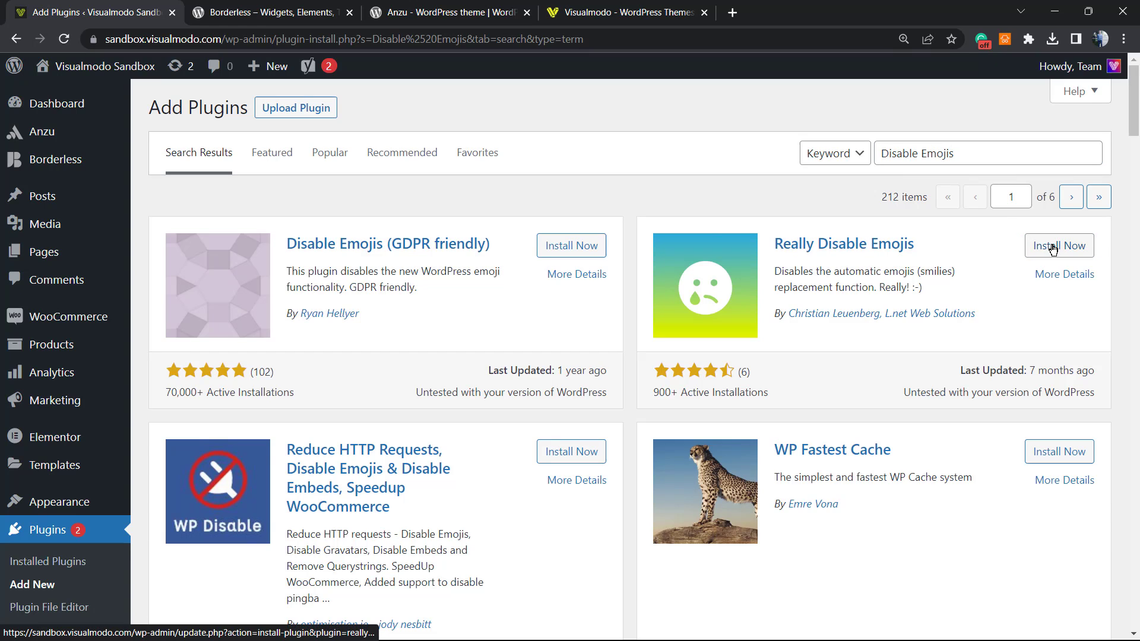
{"action": "left_click", "coordinate": [1059, 246]}
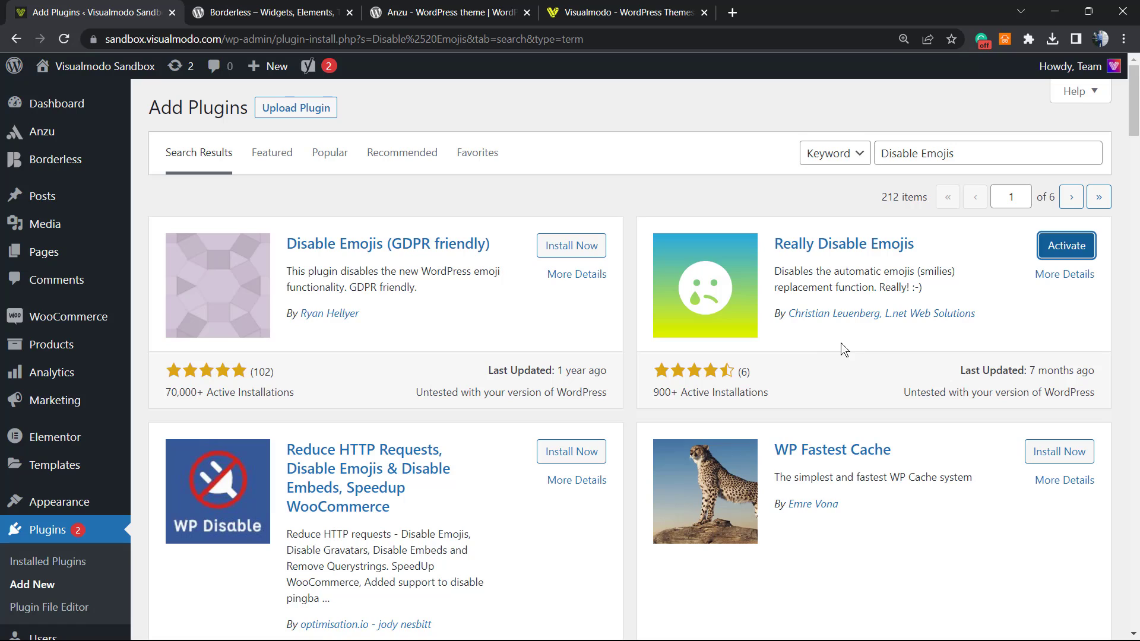
{"action": "mouse_move", "coordinate": [1059, 275]}
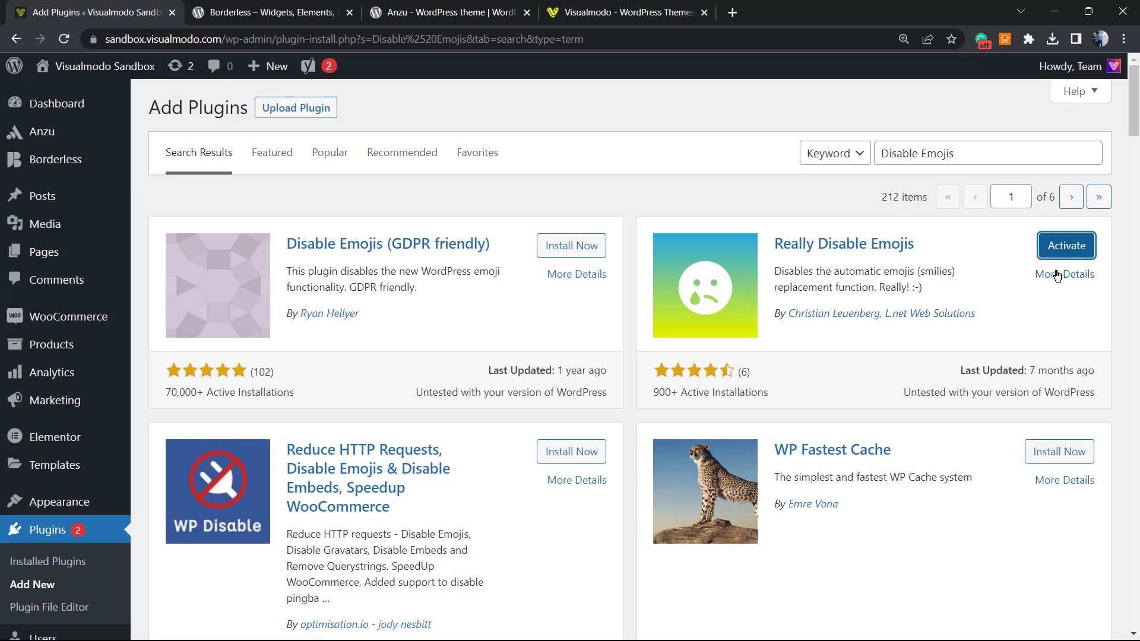
{"action": "mouse_move", "coordinate": [981, 271]}
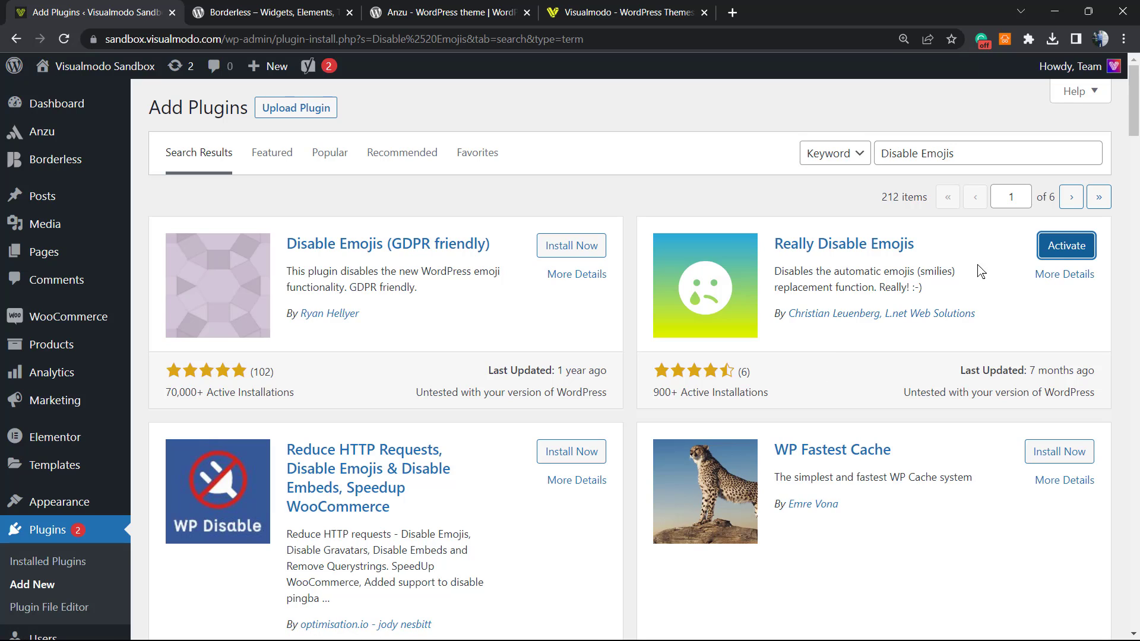
{"action": "left_click", "coordinate": [1067, 245]}
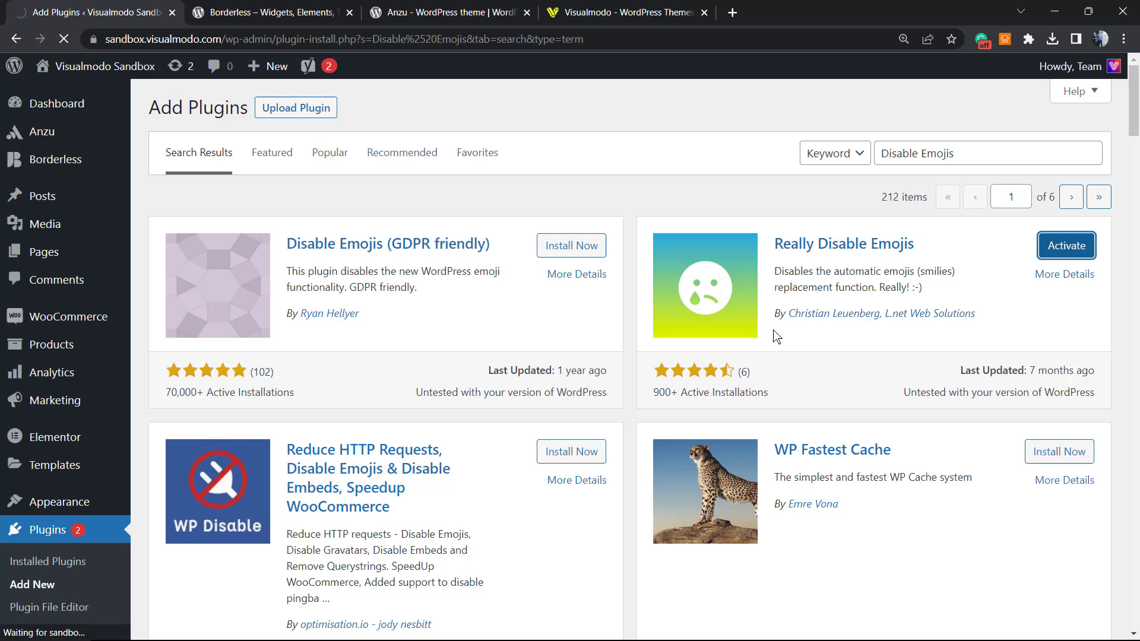
{"action": "mouse_move", "coordinate": [850, 328]}
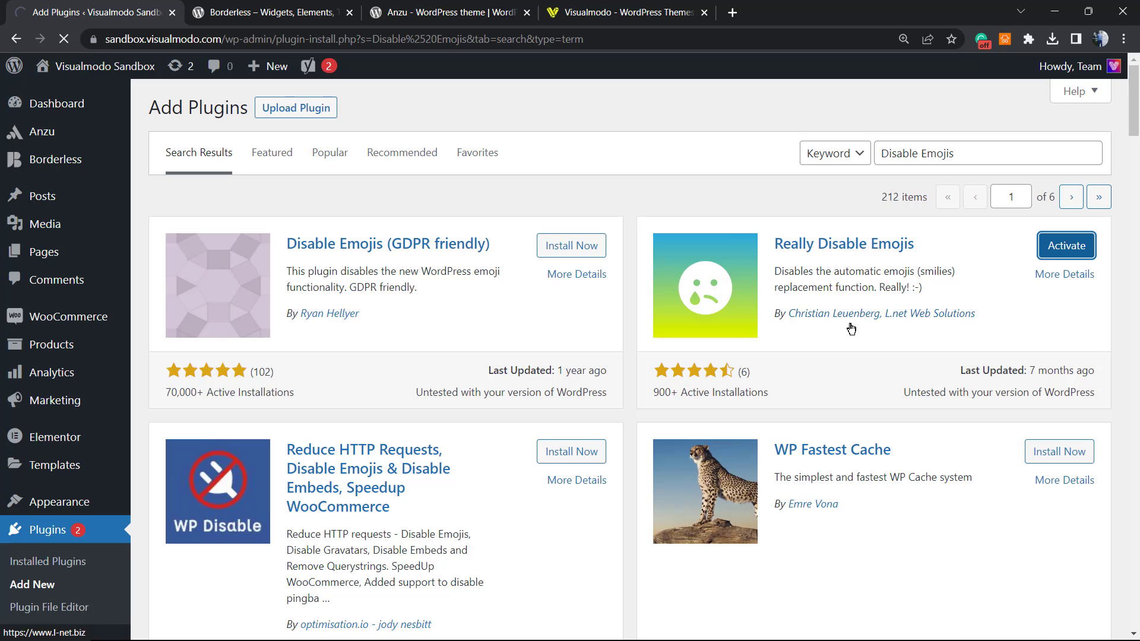
{"action": "left_click", "coordinate": [1066, 245]}
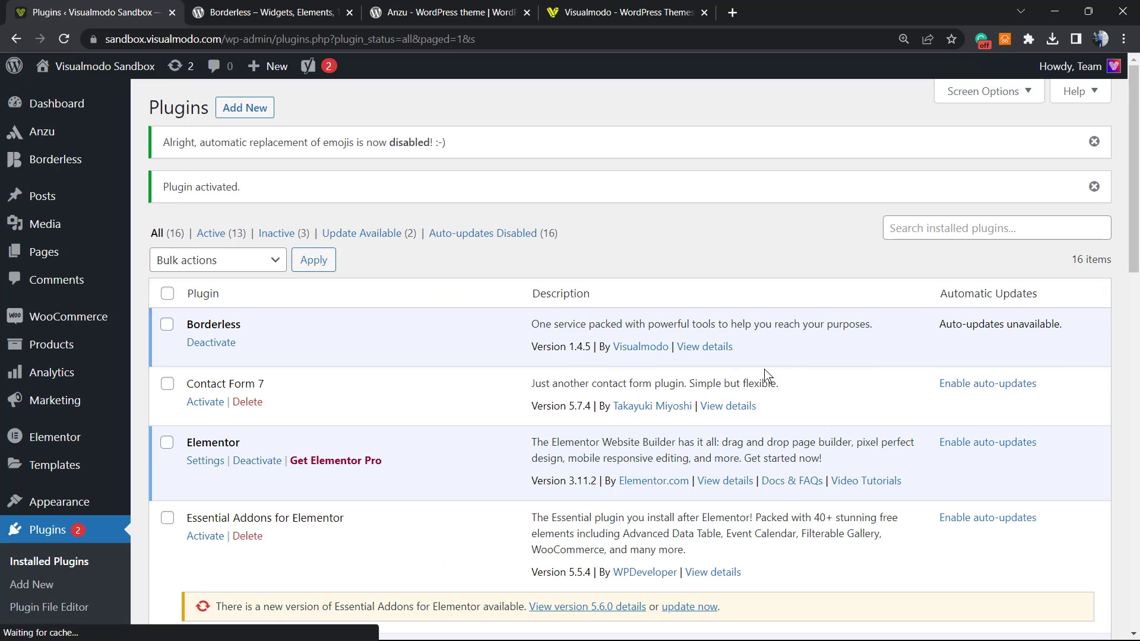
{"action": "mouse_move", "coordinate": [377, 416]}
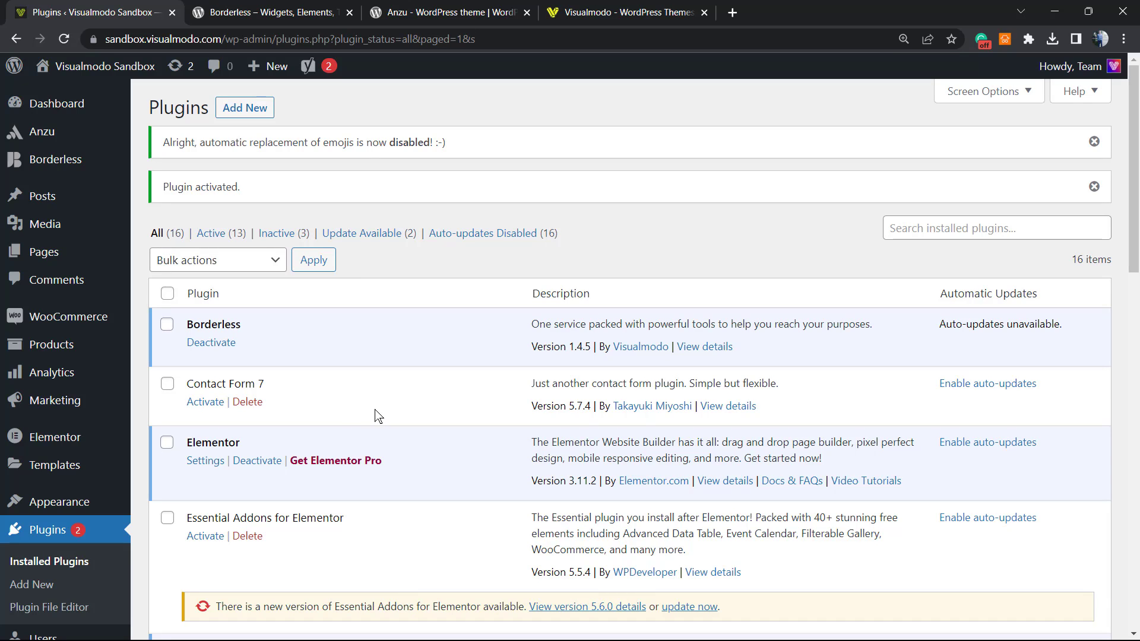
{"action": "mouse_move", "coordinate": [346, 350]}
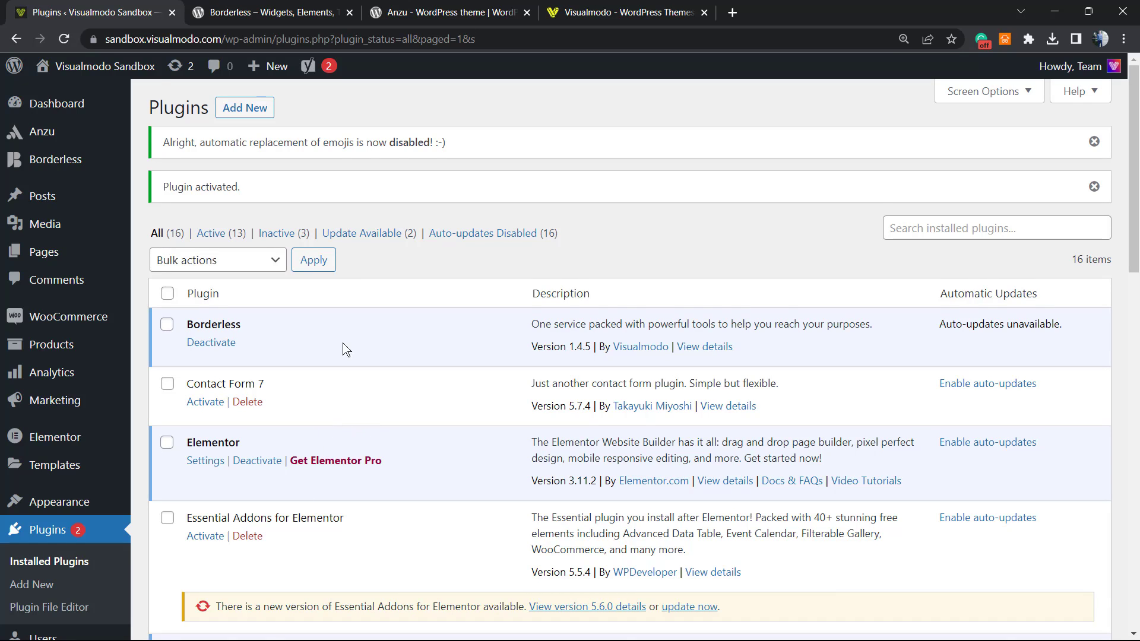
{"action": "scroll", "scroll_direction": "down", "scroll_amount": 3}
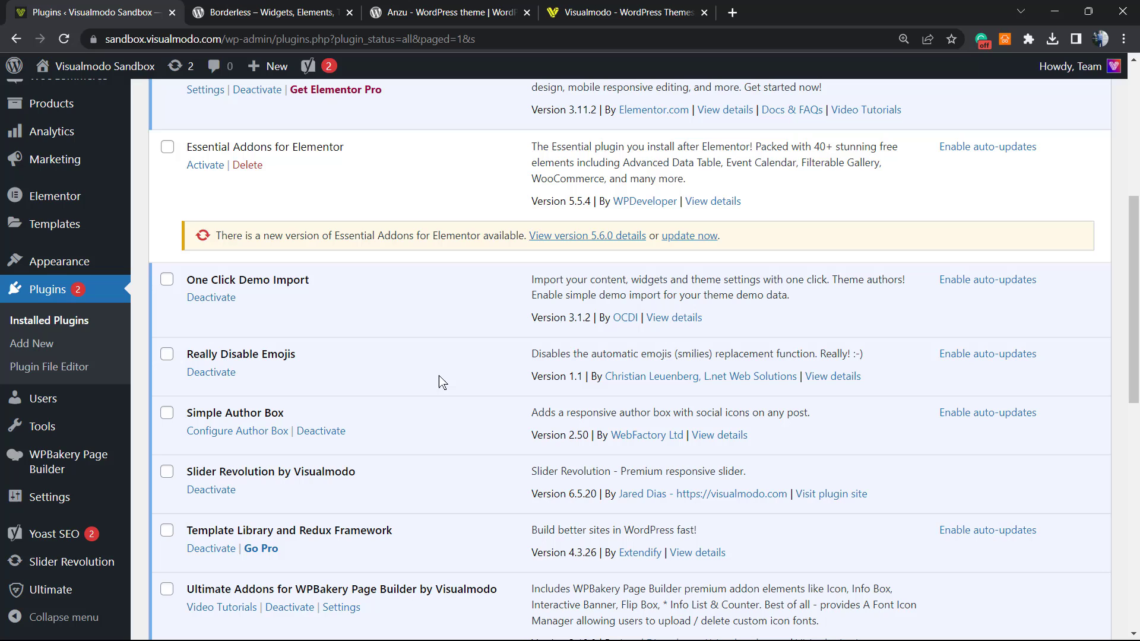
{"action": "mouse_move", "coordinate": [376, 308]}
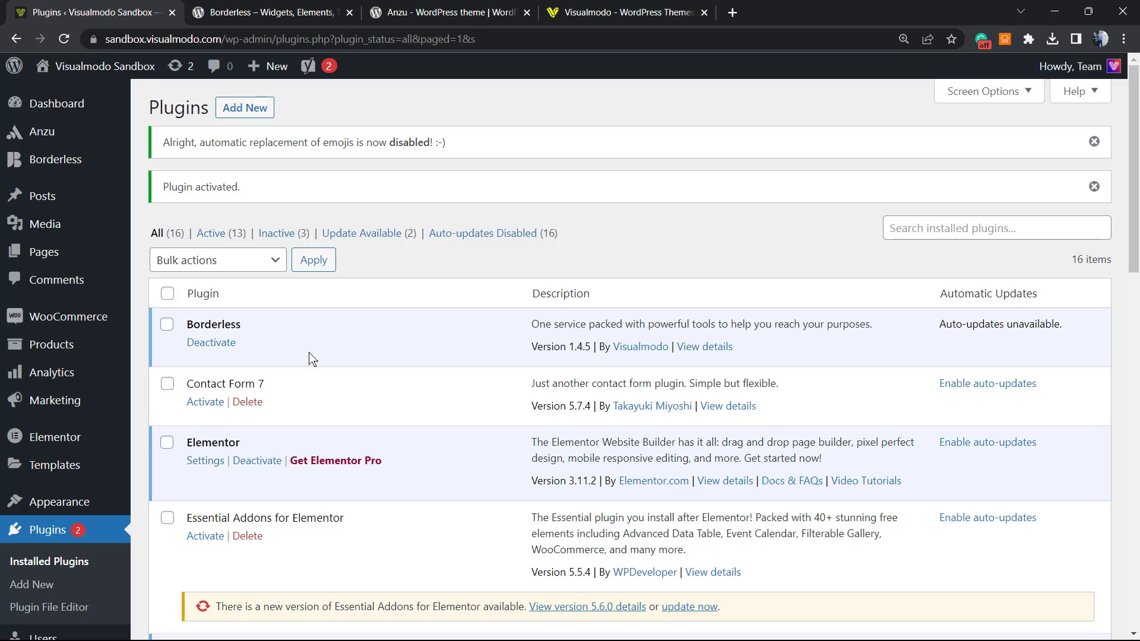
{"action": "mouse_move", "coordinate": [320, 376]}
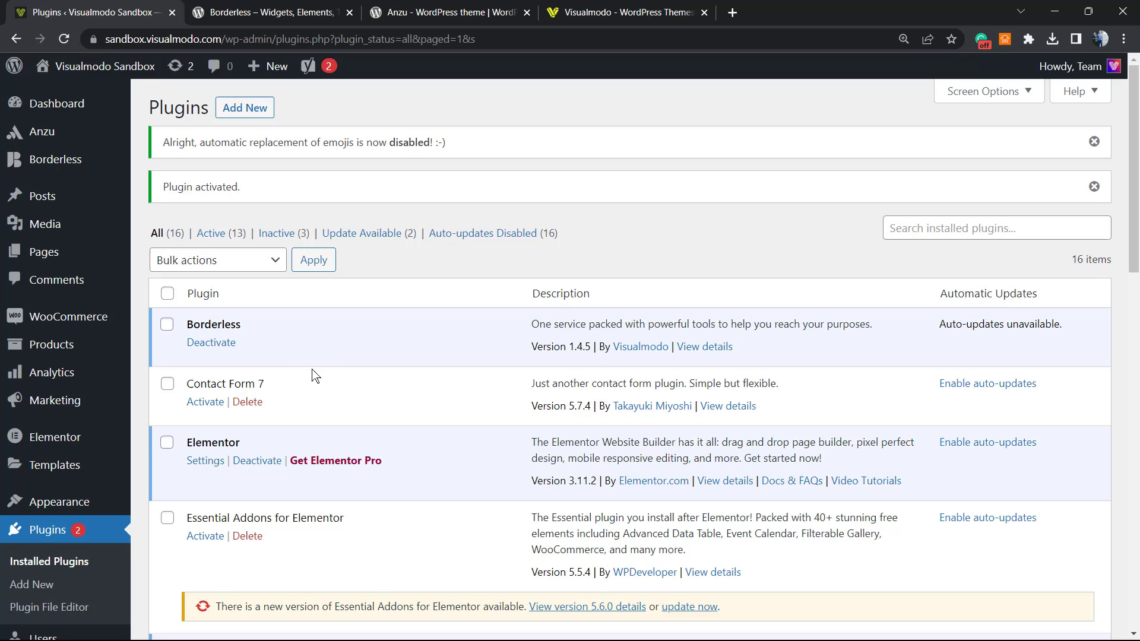
{"action": "mouse_move", "coordinate": [363, 377]}
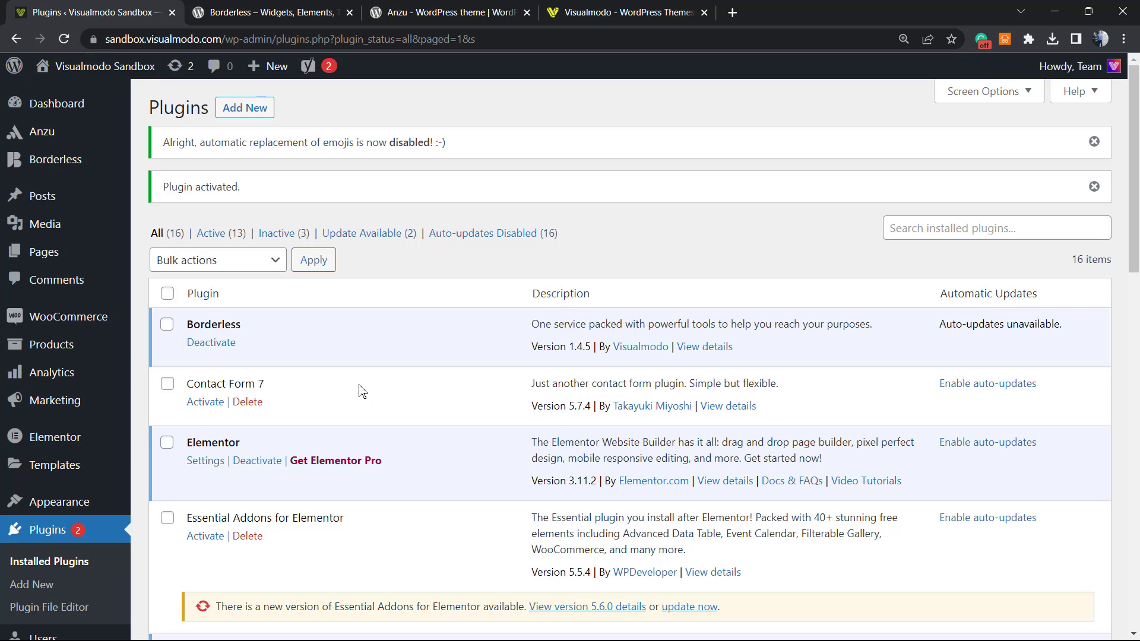
{"action": "mouse_move", "coordinate": [357, 393]}
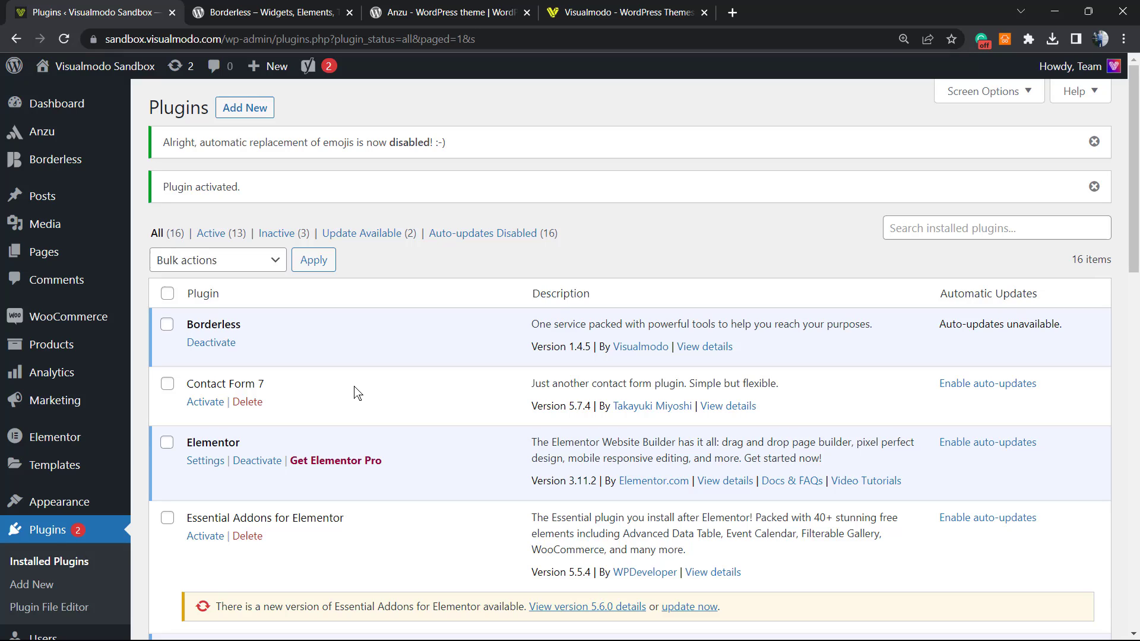
{"action": "mouse_move", "coordinate": [347, 402]}
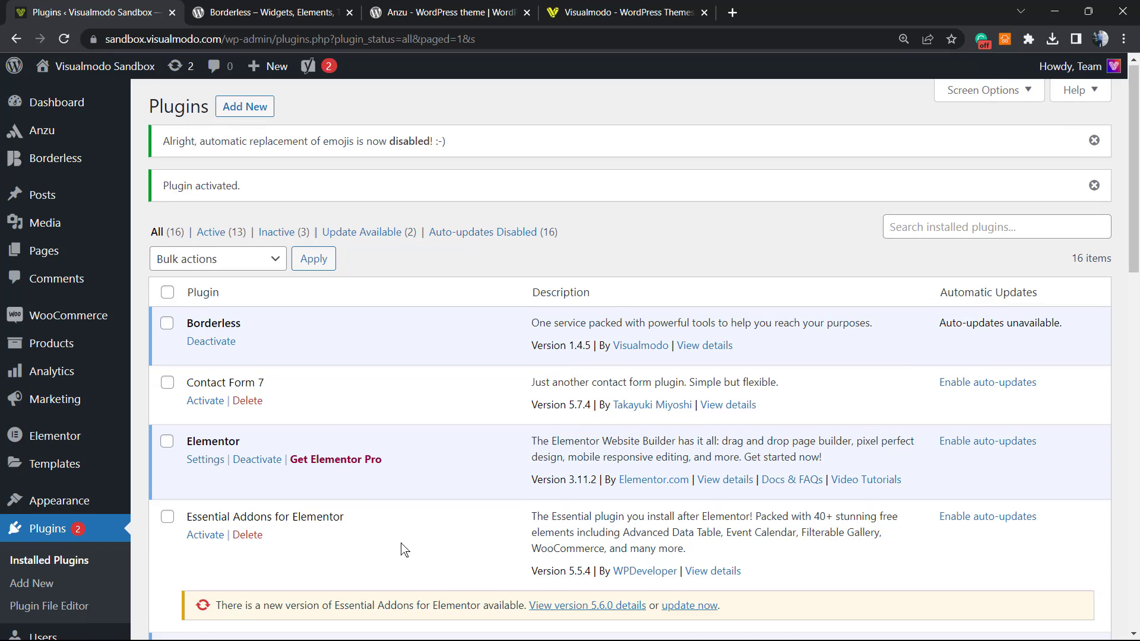
{"action": "scroll", "scroll_direction": "down", "scroll_amount": 3}
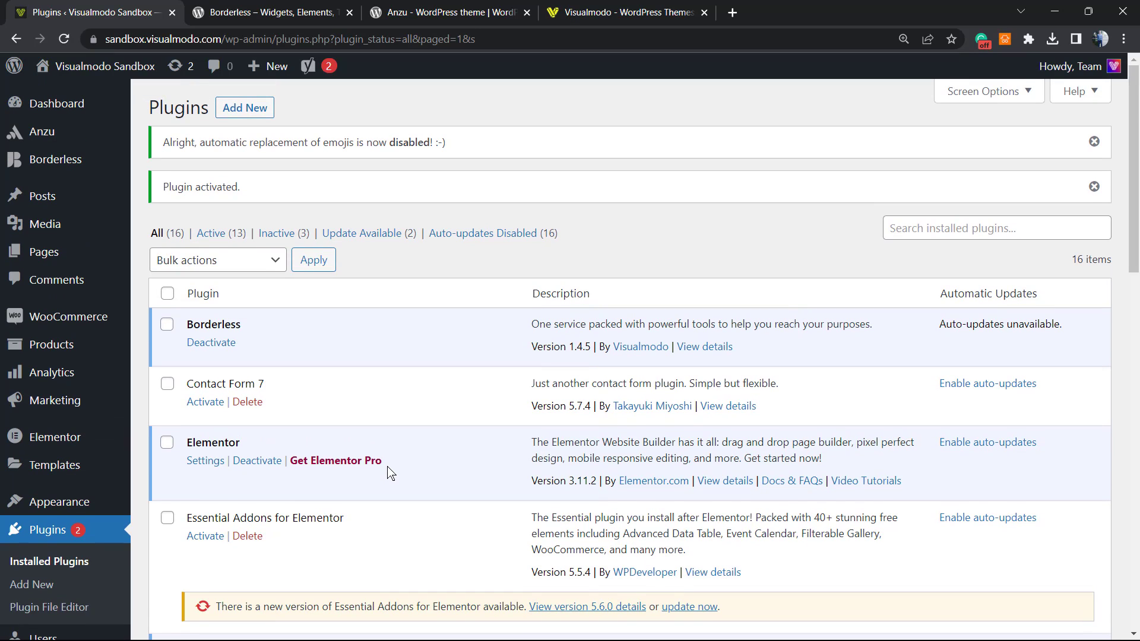
{"action": "mouse_move", "coordinate": [542, 59]}
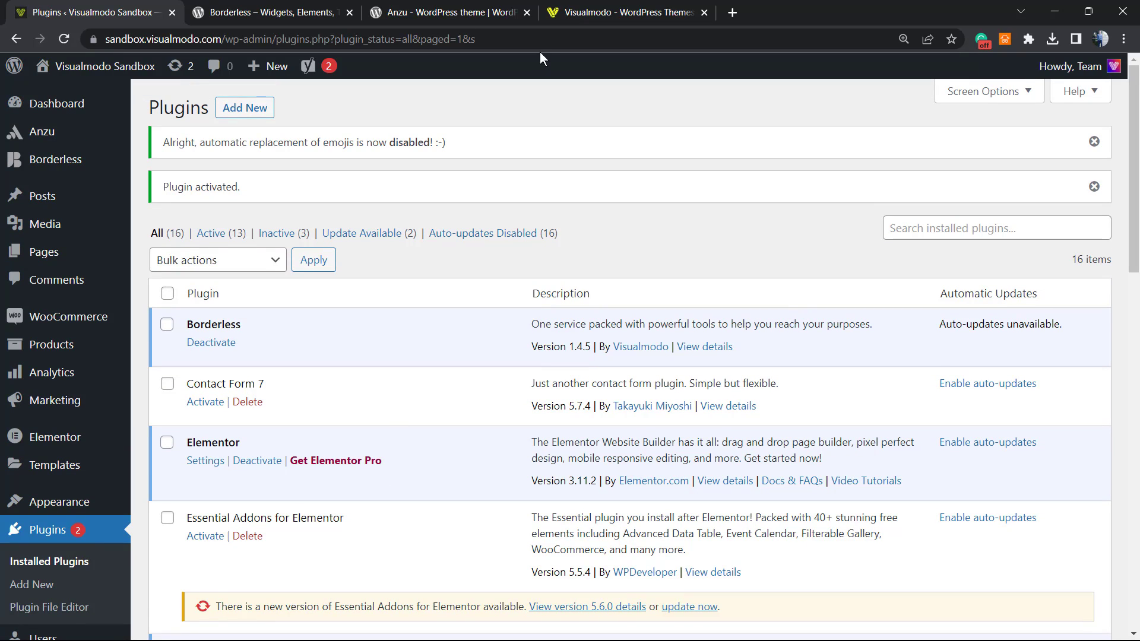
{"action": "mouse_move", "coordinate": [500, 115]}
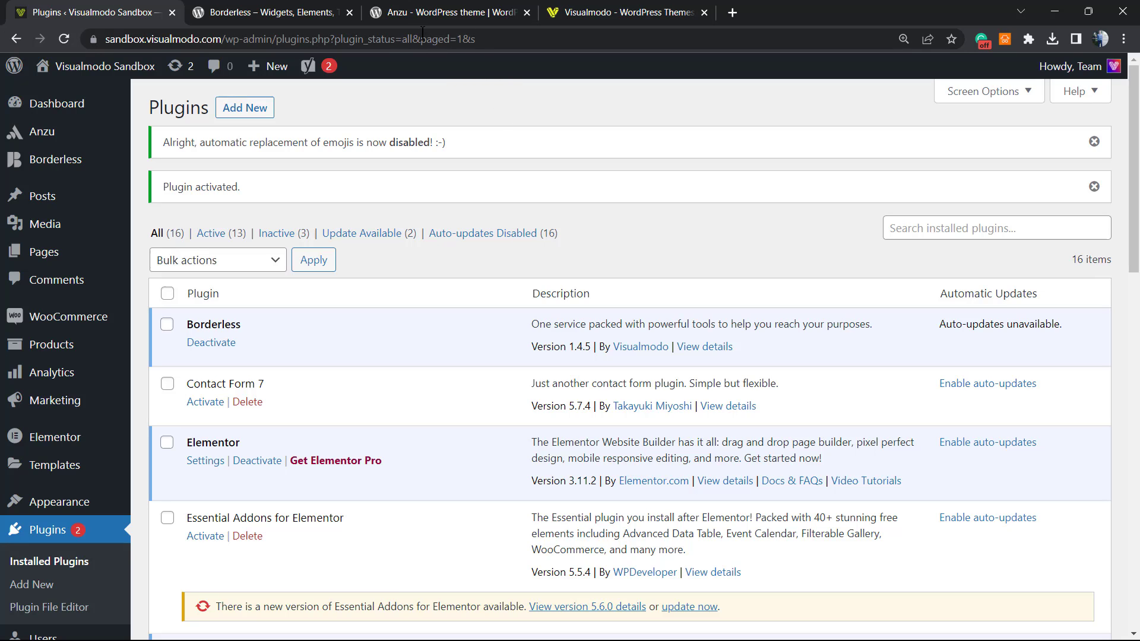
Switch to the Borderless plugin page on WordPress.org.
{"action": "left_click", "coordinate": [270, 12]}
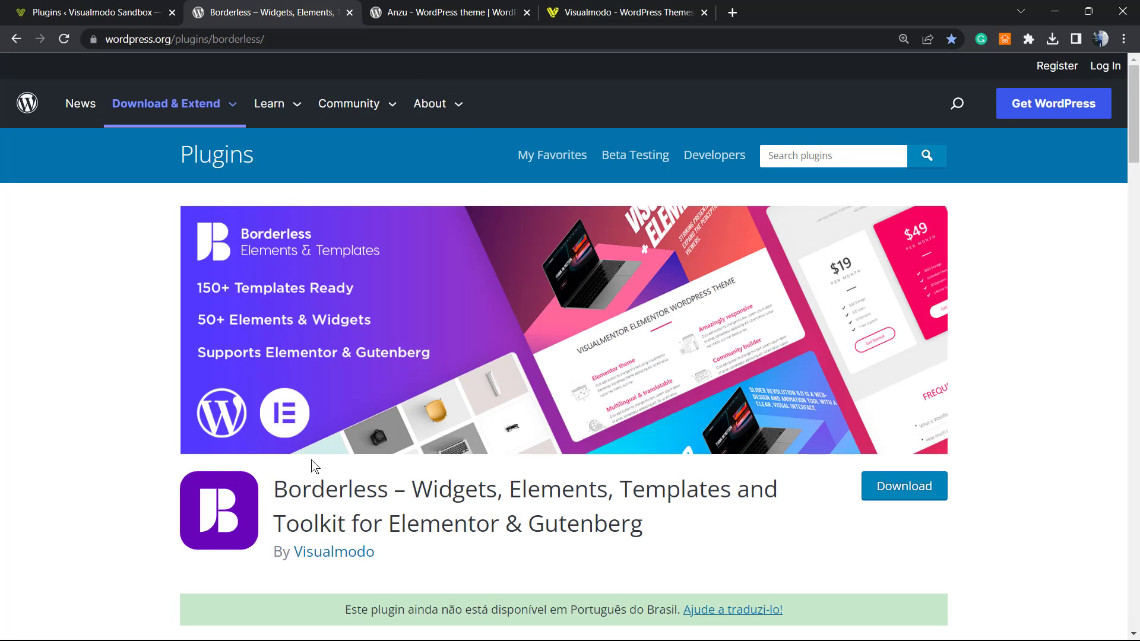
{"action": "mouse_move", "coordinate": [468, 494]}
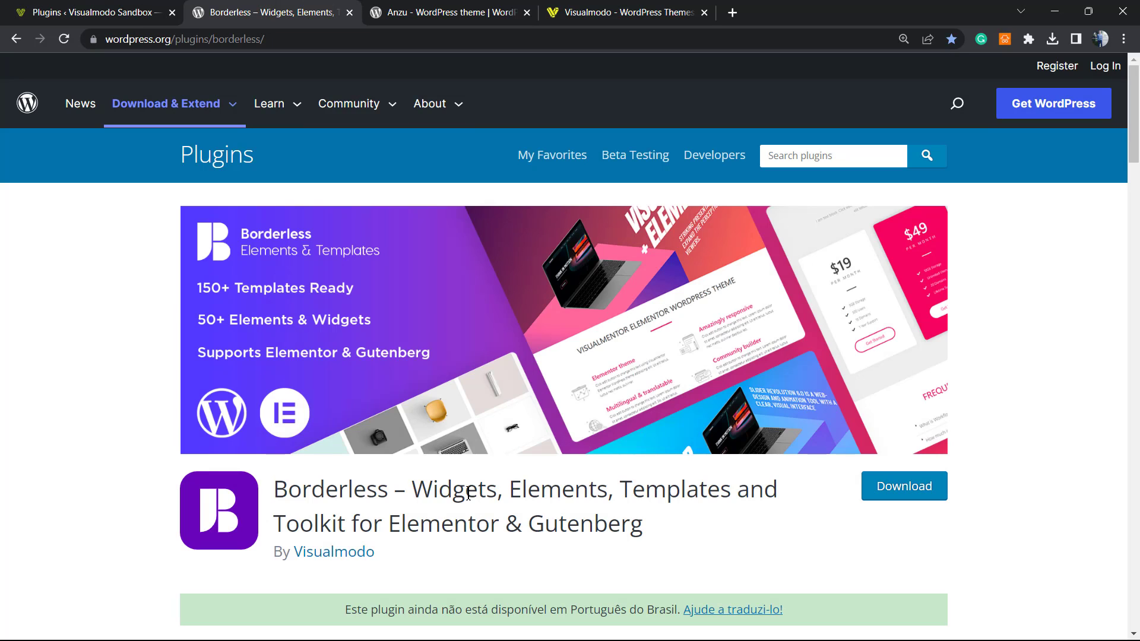
Highlight 'Widgets' in the Borderless plugin title, then move to the Anzu theme page.
{"action": "double_click", "coordinate": [453, 488]}
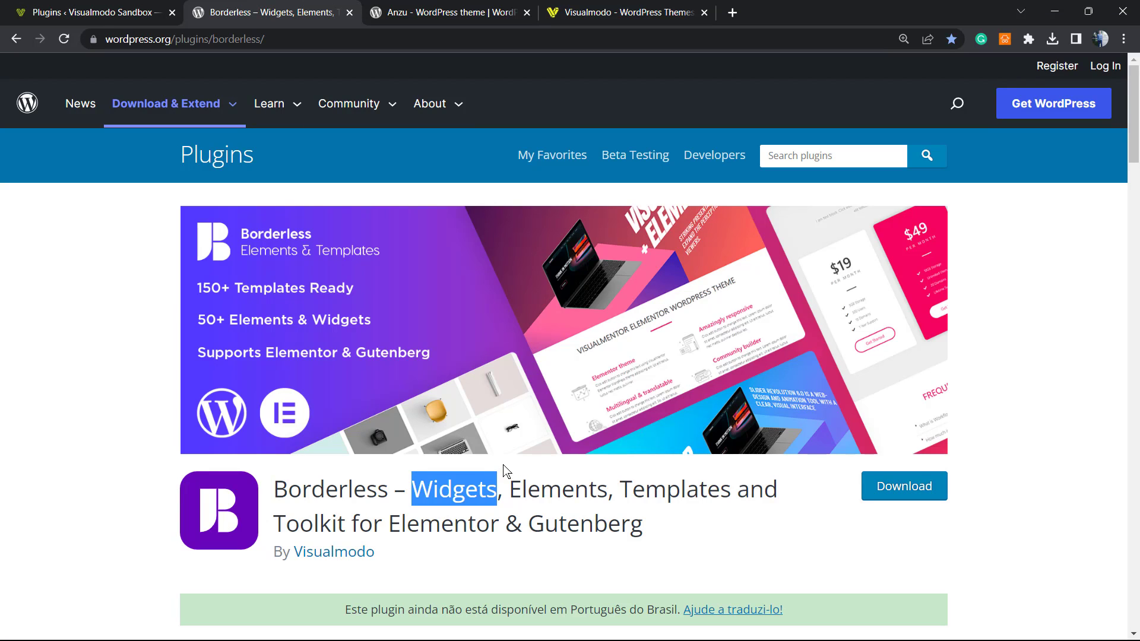
{"action": "mouse_move", "coordinate": [326, 478]}
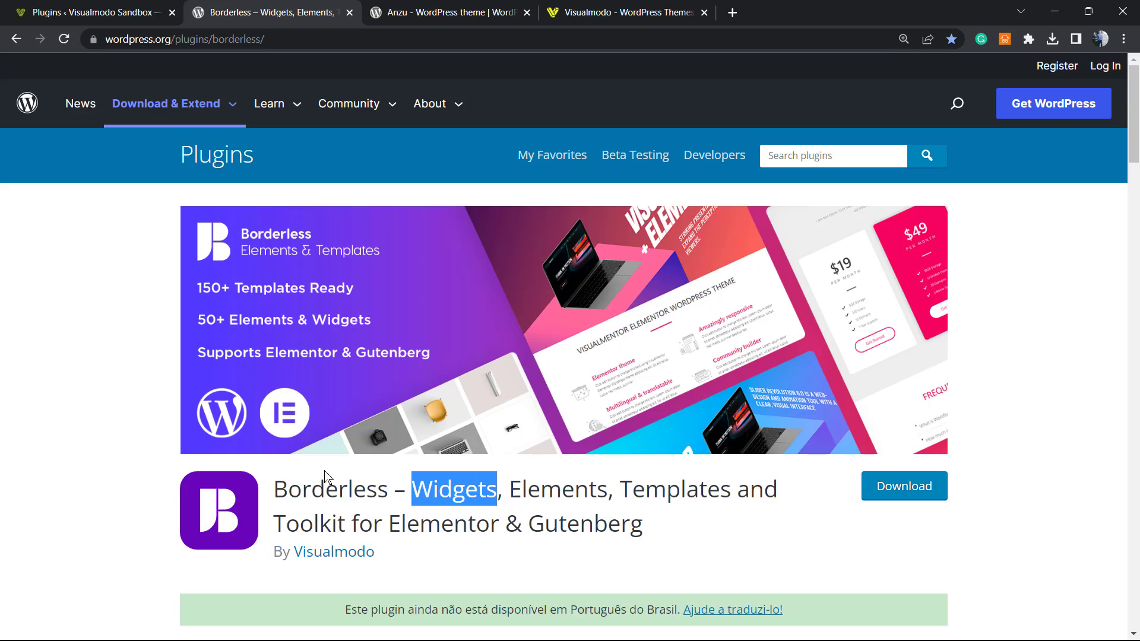
{"action": "mouse_move", "coordinate": [331, 464]}
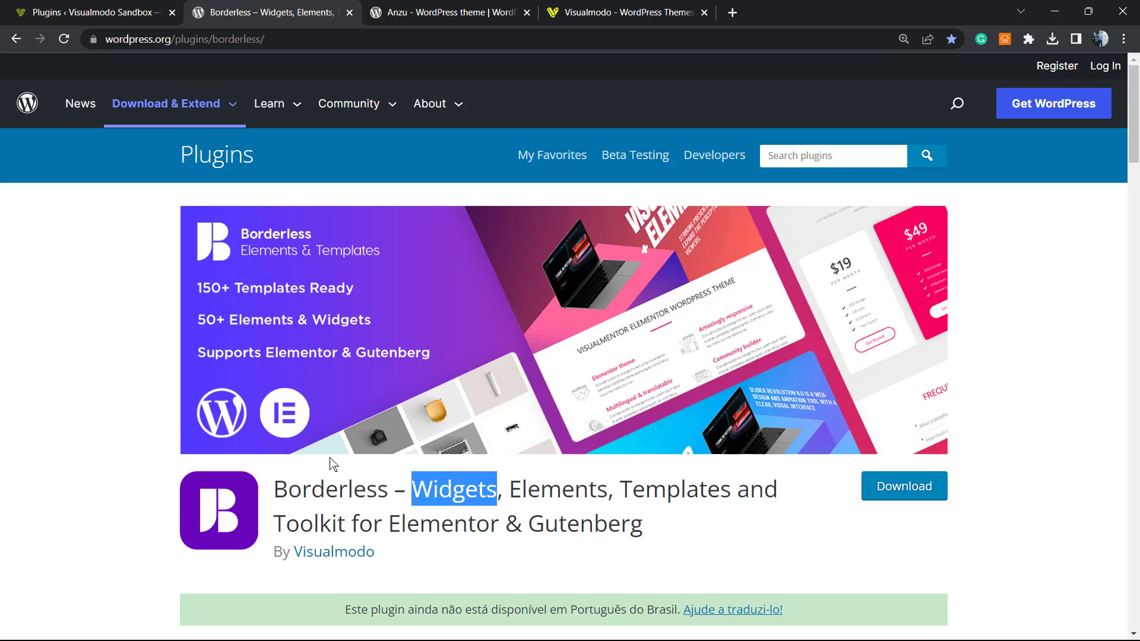
{"action": "mouse_move", "coordinate": [316, 474]}
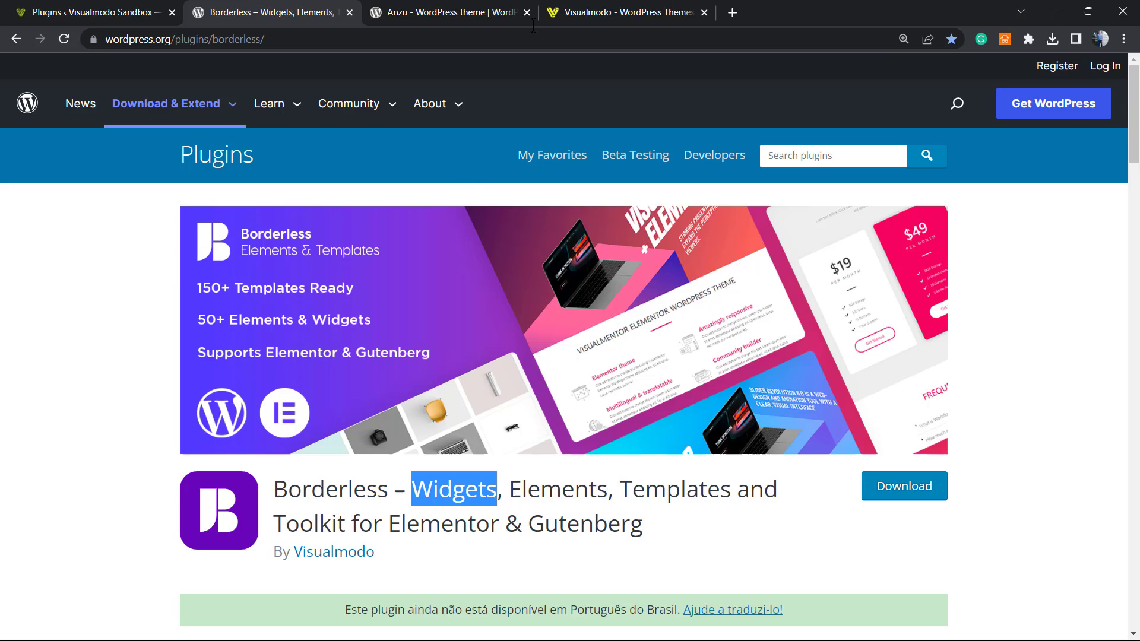
{"action": "left_click", "coordinate": [449, 12]}
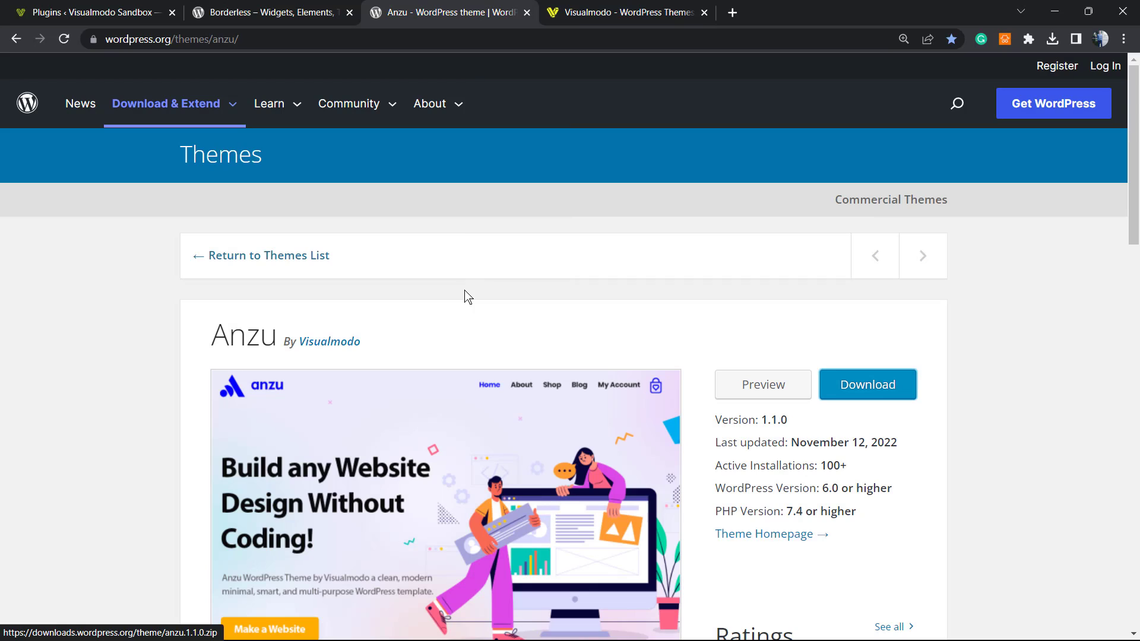
{"action": "mouse_move", "coordinate": [417, 339]}
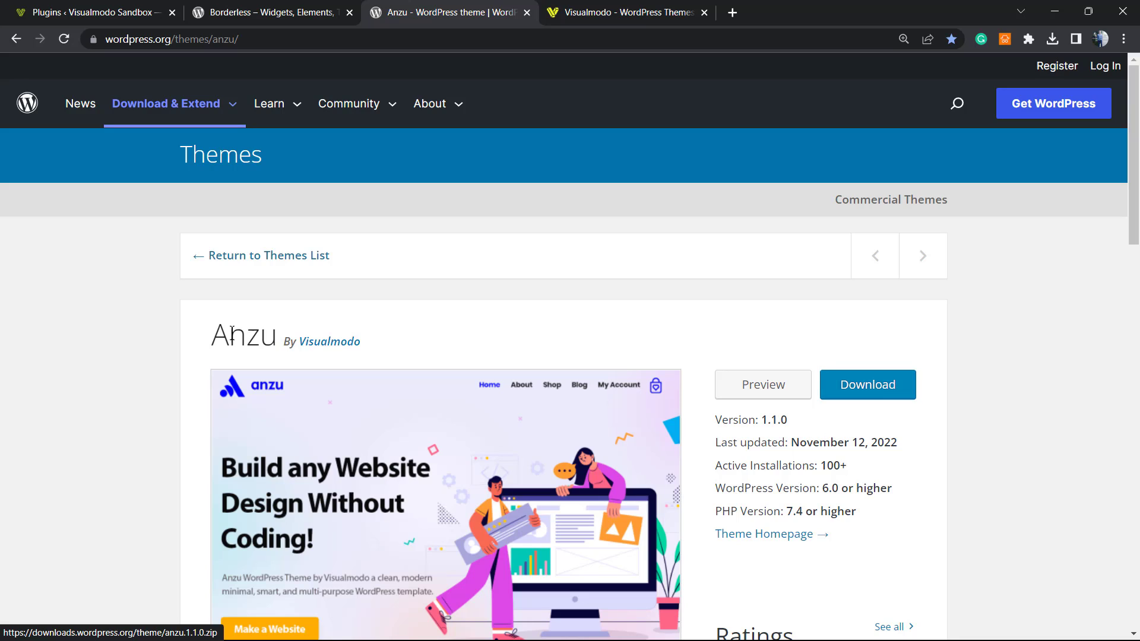
Highlight the Anzu theme name, then move on to the Visualmodo home page.
{"action": "double_click", "coordinate": [243, 335]}
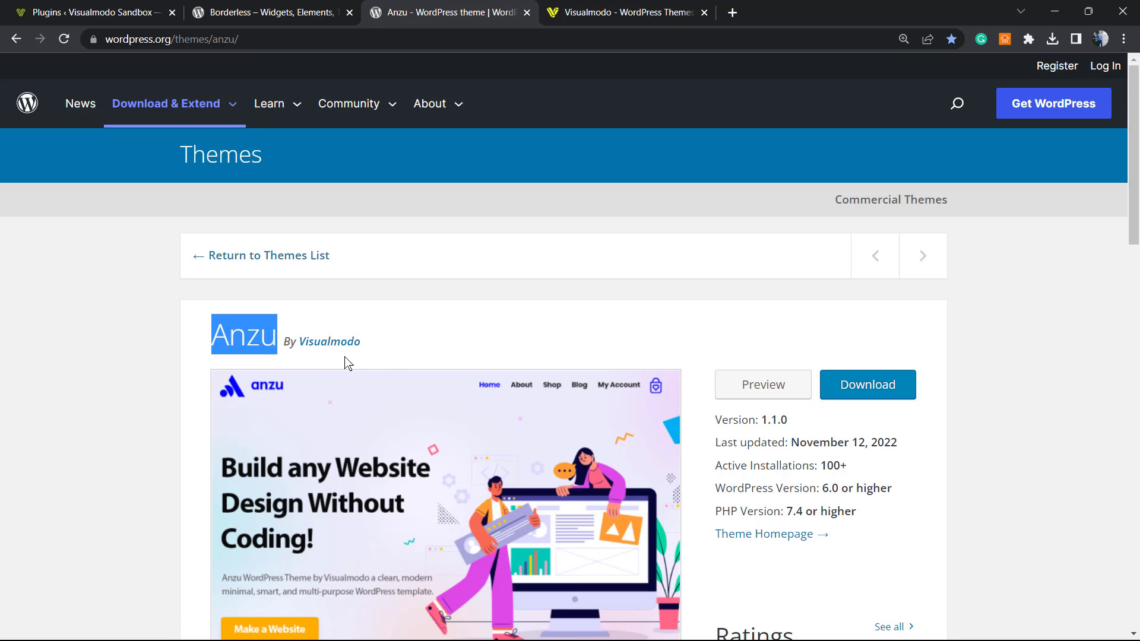
{"action": "mouse_move", "coordinate": [373, 356]}
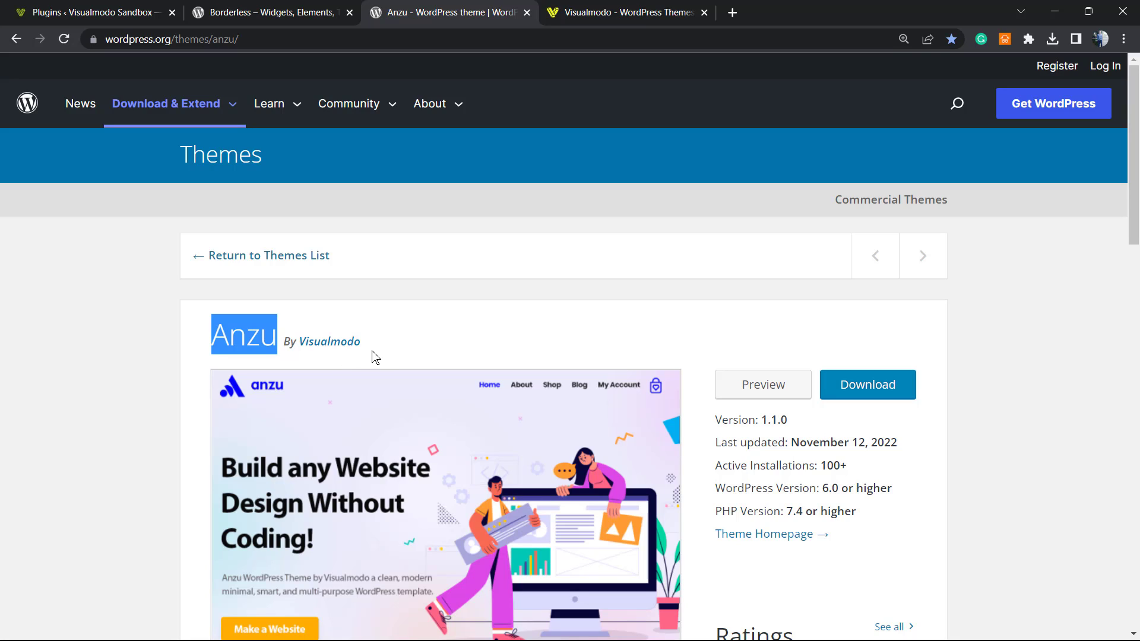
{"action": "mouse_move", "coordinate": [348, 371]}
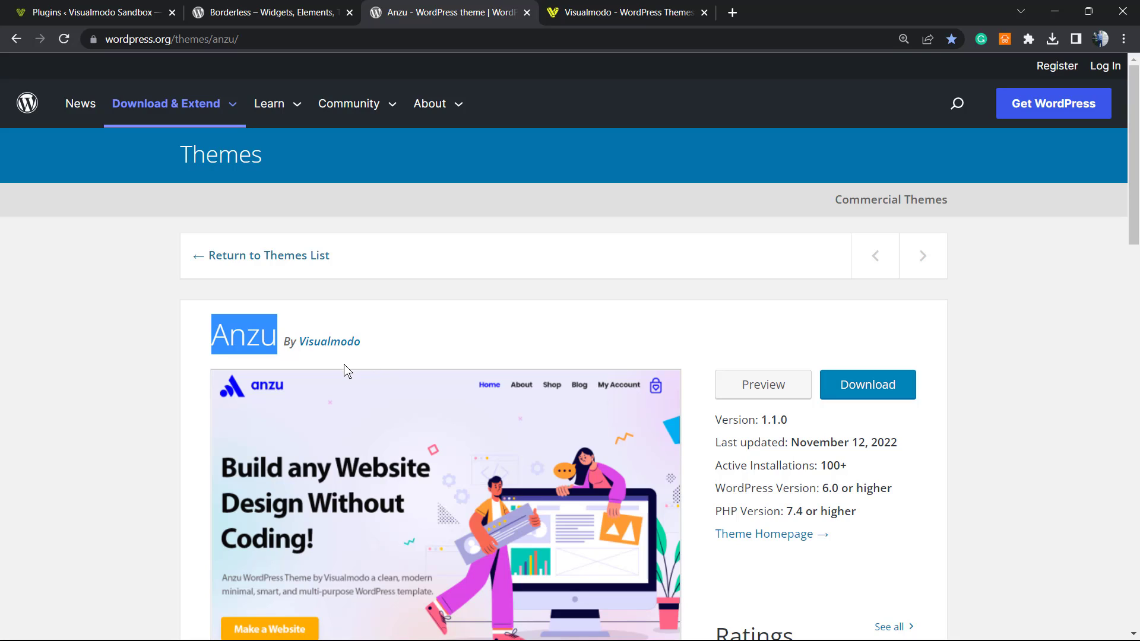
{"action": "mouse_move", "coordinate": [343, 443]}
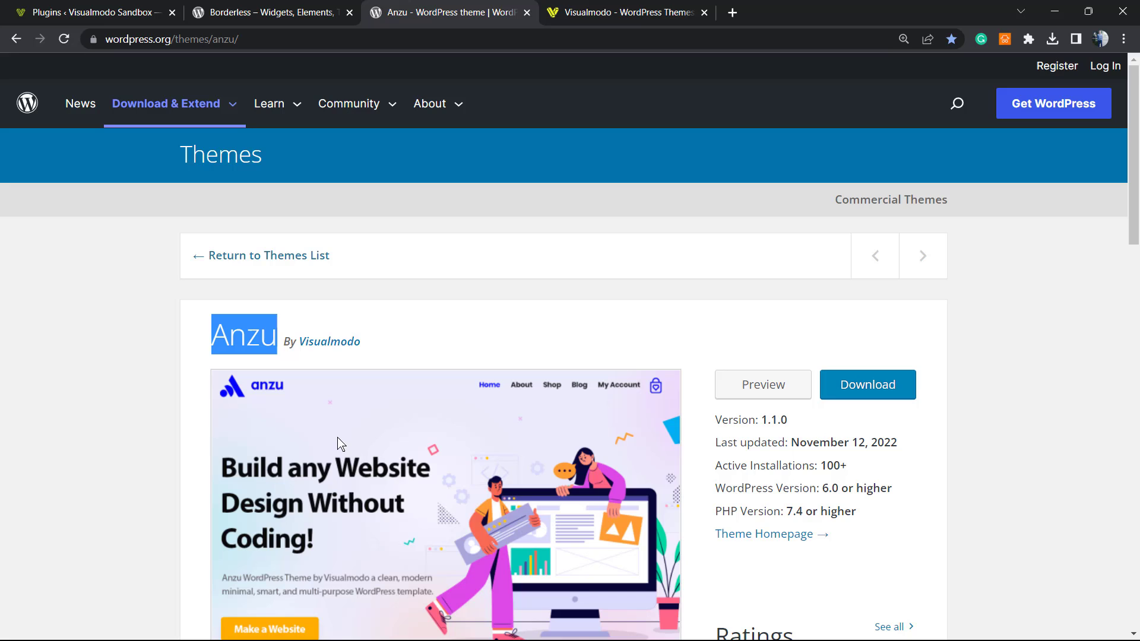
{"action": "mouse_move", "coordinate": [302, 258]}
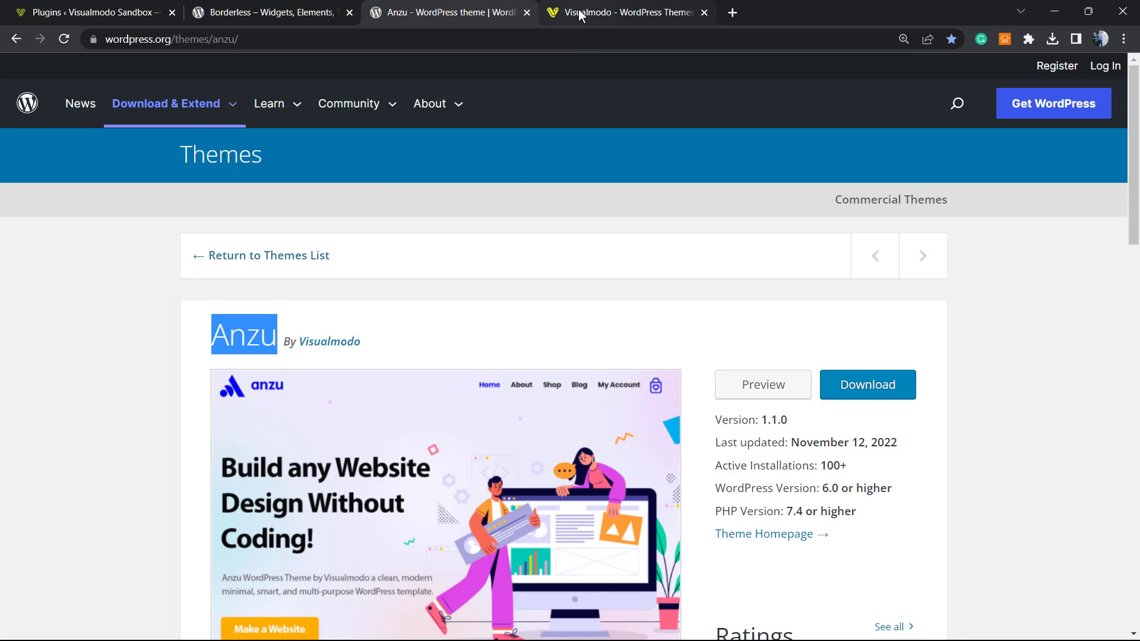
{"action": "left_click", "coordinate": [626, 12]}
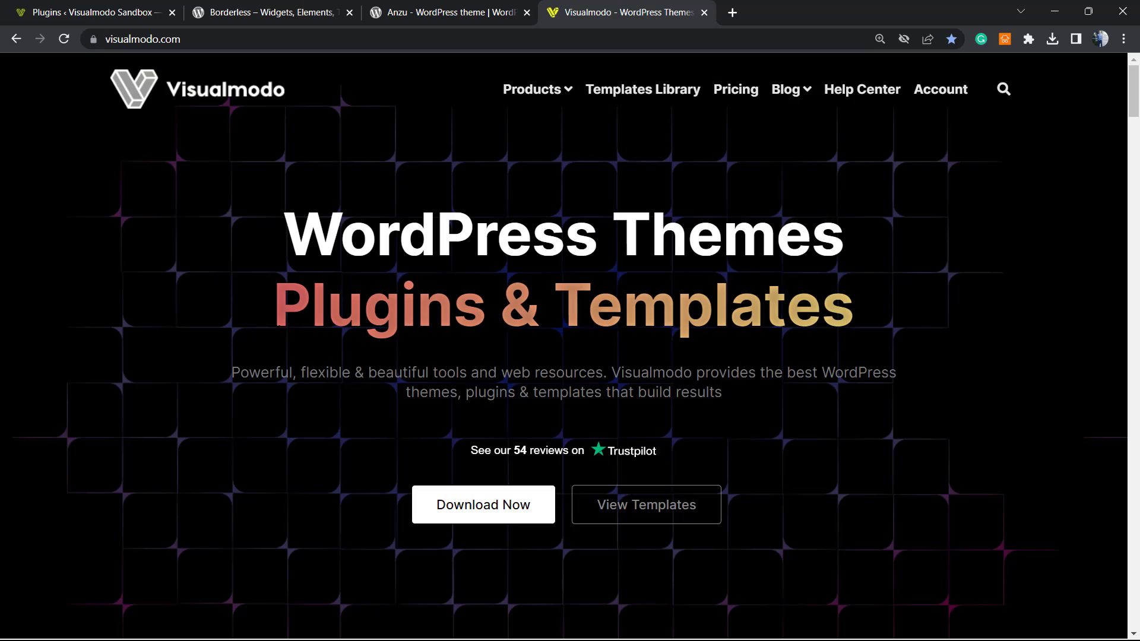
{"action": "mouse_move", "coordinate": [267, 342]}
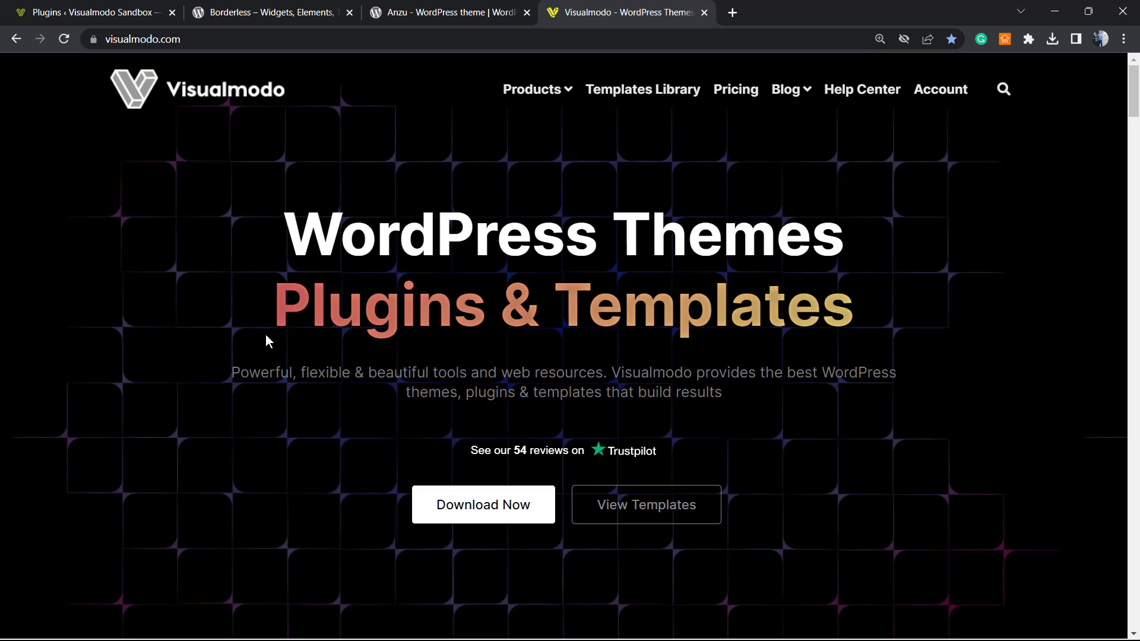
{"action": "mouse_move", "coordinate": [291, 335]}
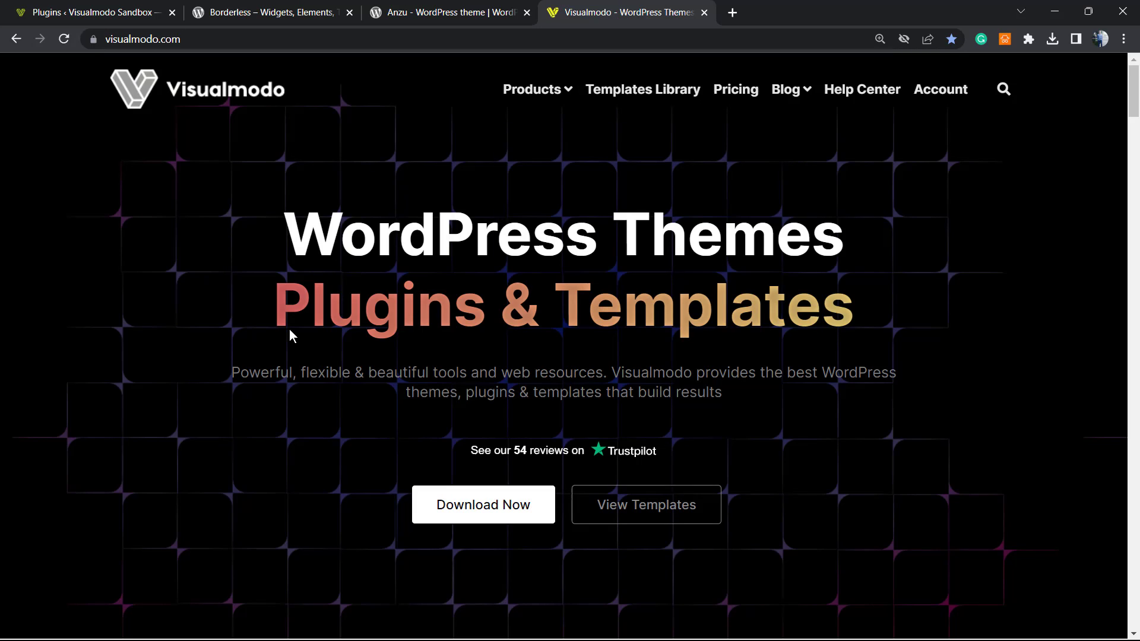
{"action": "mouse_move", "coordinate": [484, 505]}
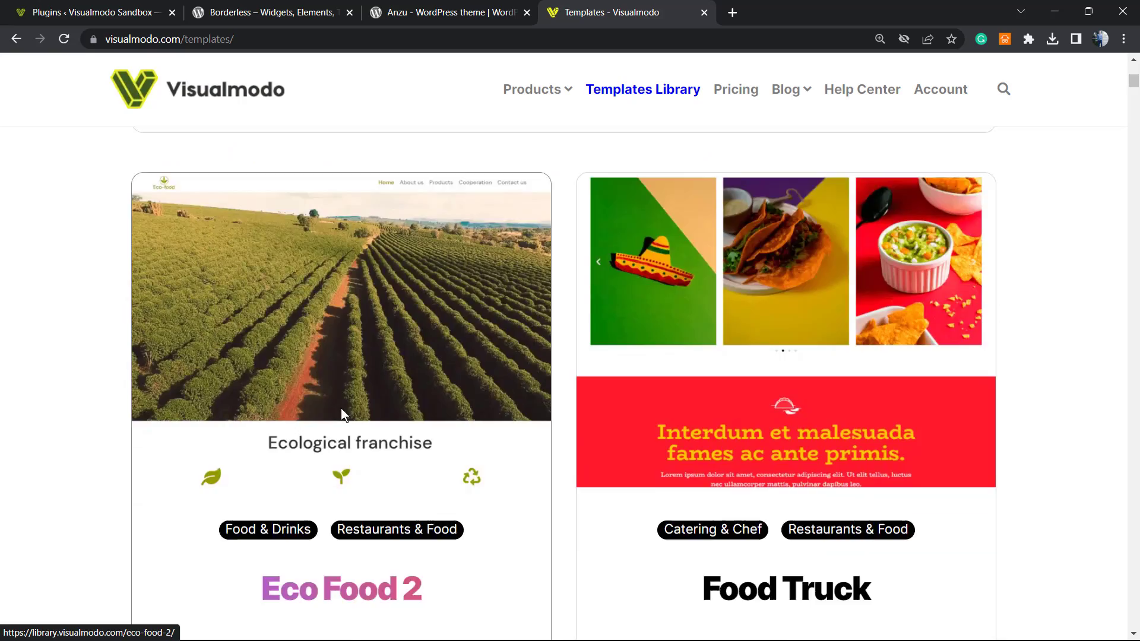
Scroll through the Templates Library cards such as Pasta, Pharmacy, Church and Honey.
{"action": "scroll", "scroll_direction": "down", "scroll_amount": 3}
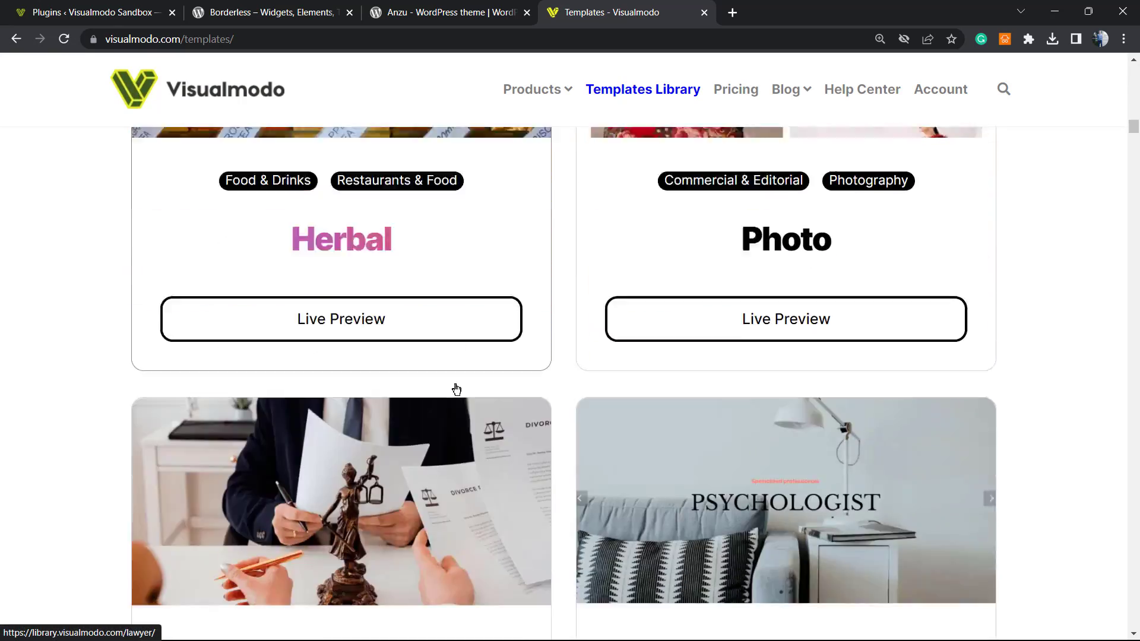
{"action": "scroll", "scroll_direction": "down", "scroll_amount": 3}
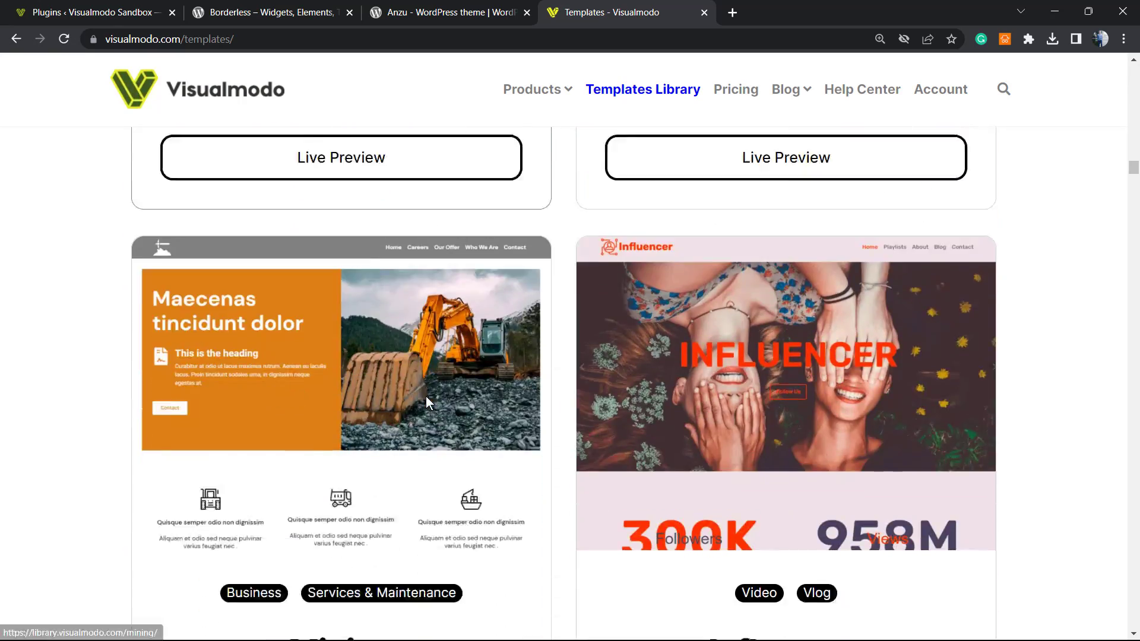
{"action": "scroll", "scroll_direction": "down", "scroll_amount": 3}
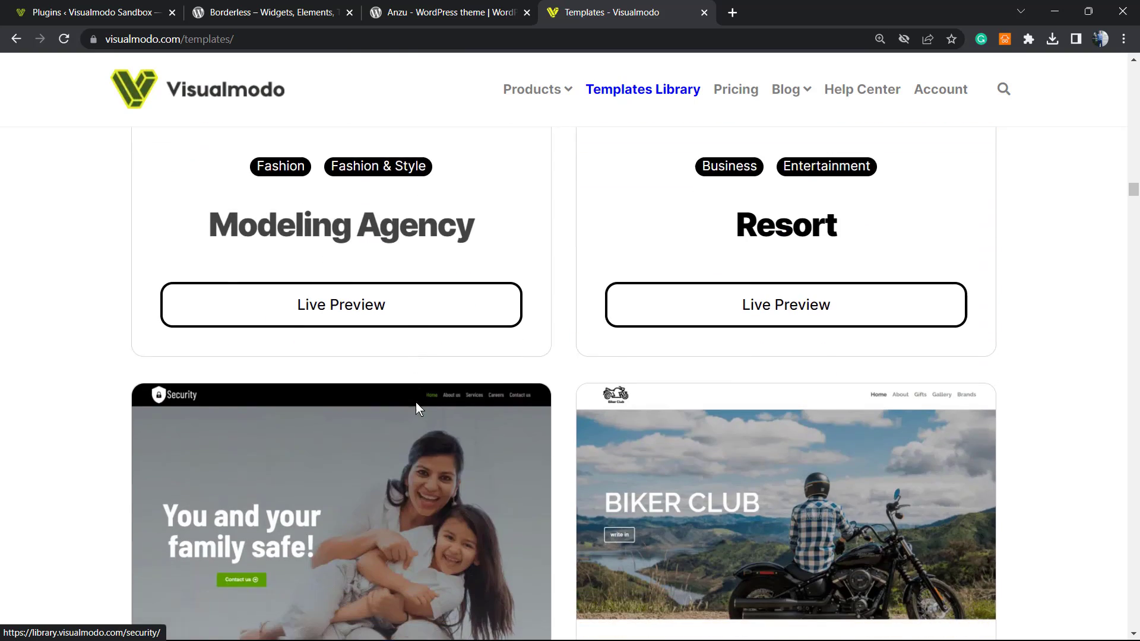
{"action": "scroll", "scroll_direction": "down", "scroll_amount": 3}
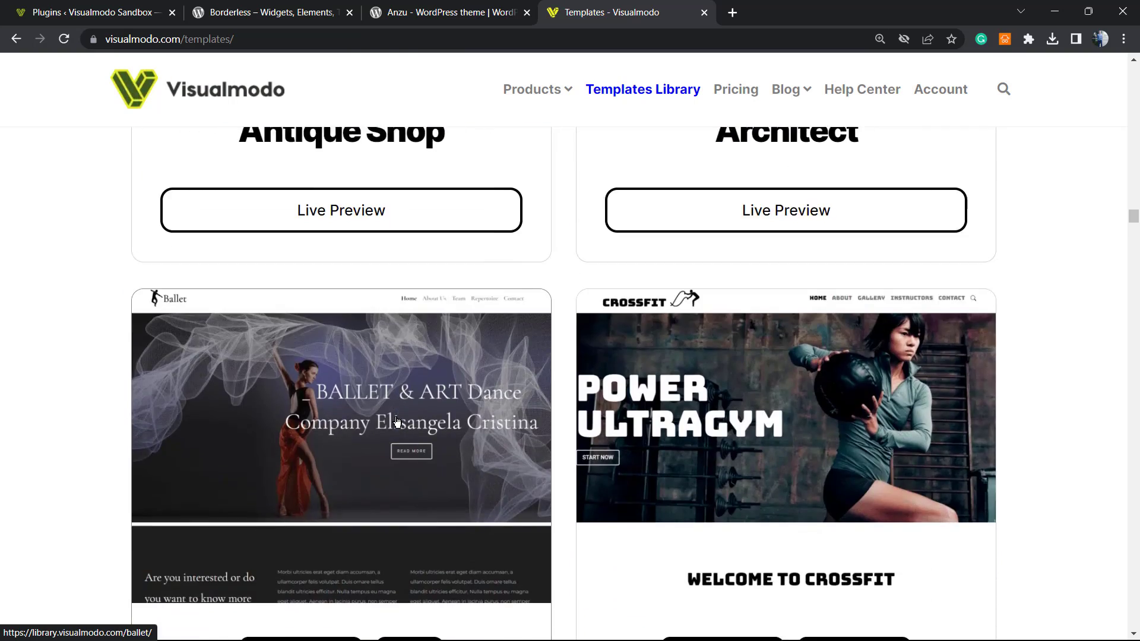
{"action": "scroll", "scroll_direction": "down", "scroll_amount": 3}
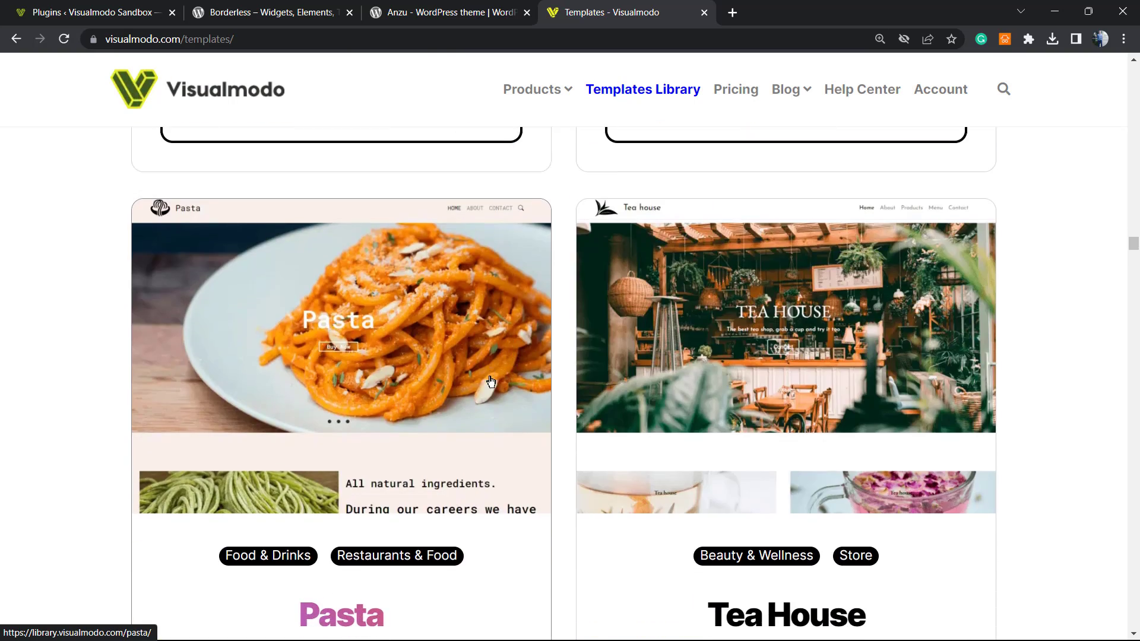
{"action": "scroll", "scroll_direction": "down", "scroll_amount": 3}
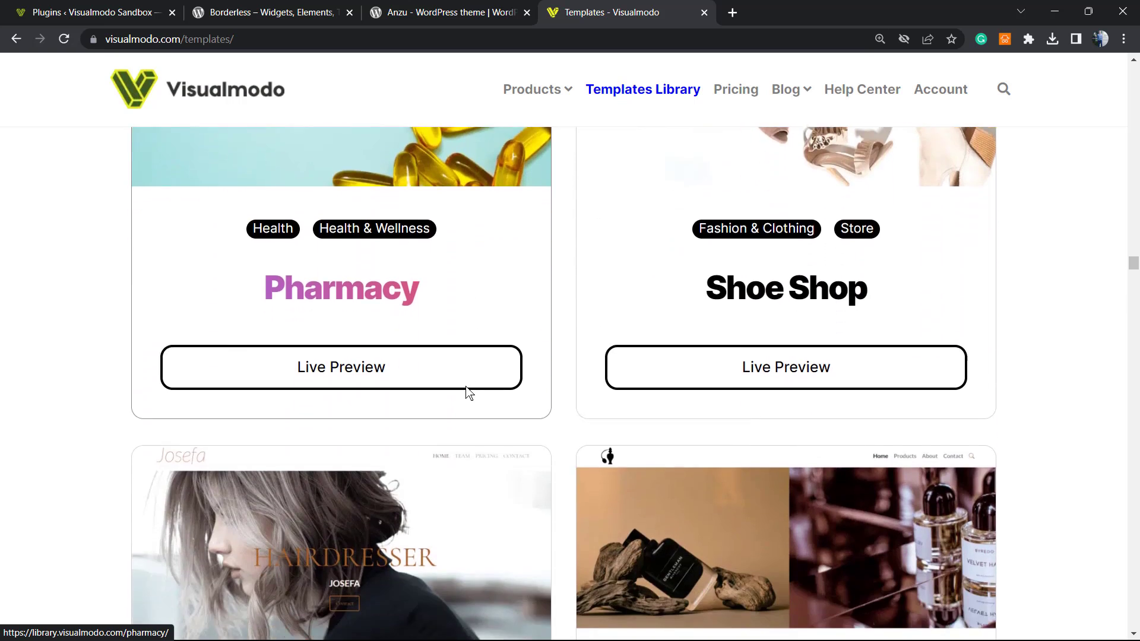
{"action": "scroll", "scroll_direction": "down", "scroll_amount": 3}
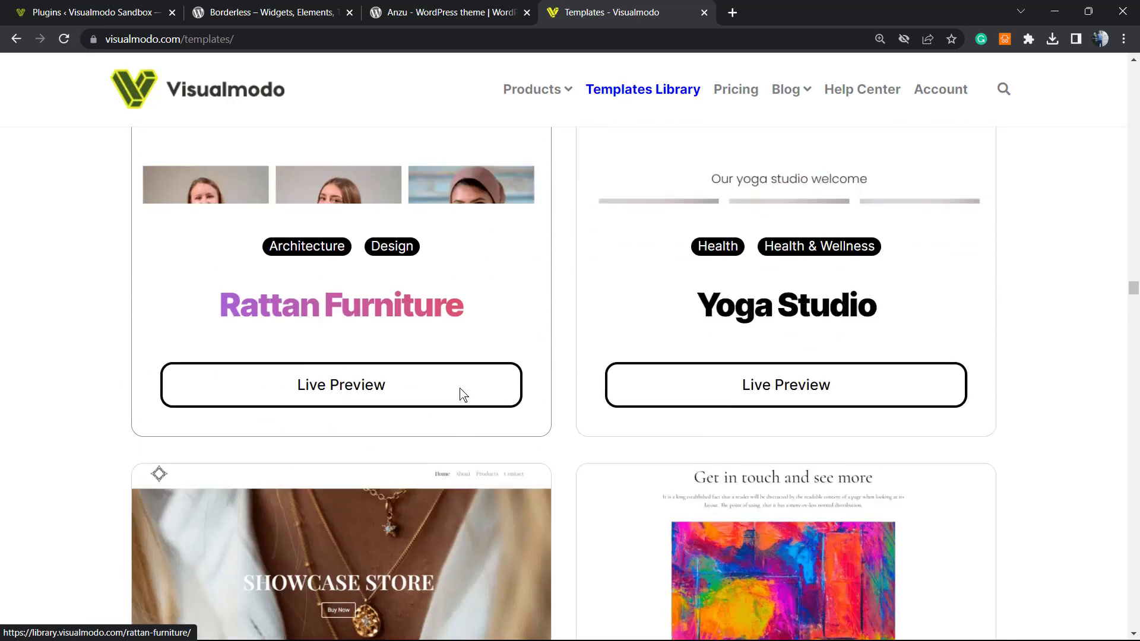
{"action": "scroll", "scroll_direction": "down", "scroll_amount": 3}
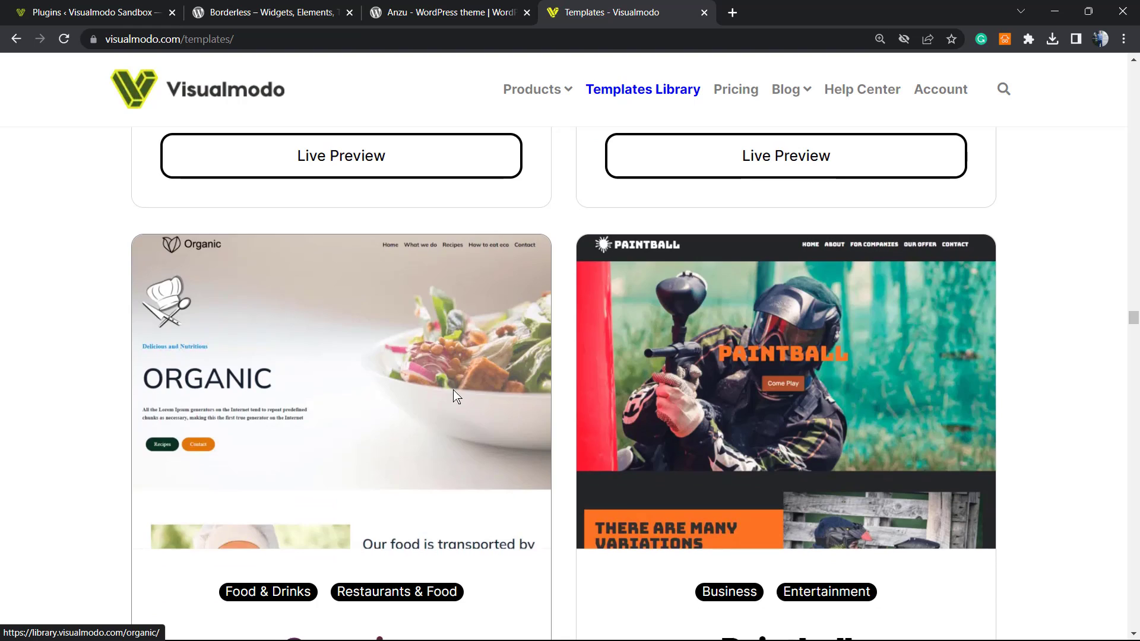
{"action": "scroll", "scroll_direction": "down", "scroll_amount": 3}
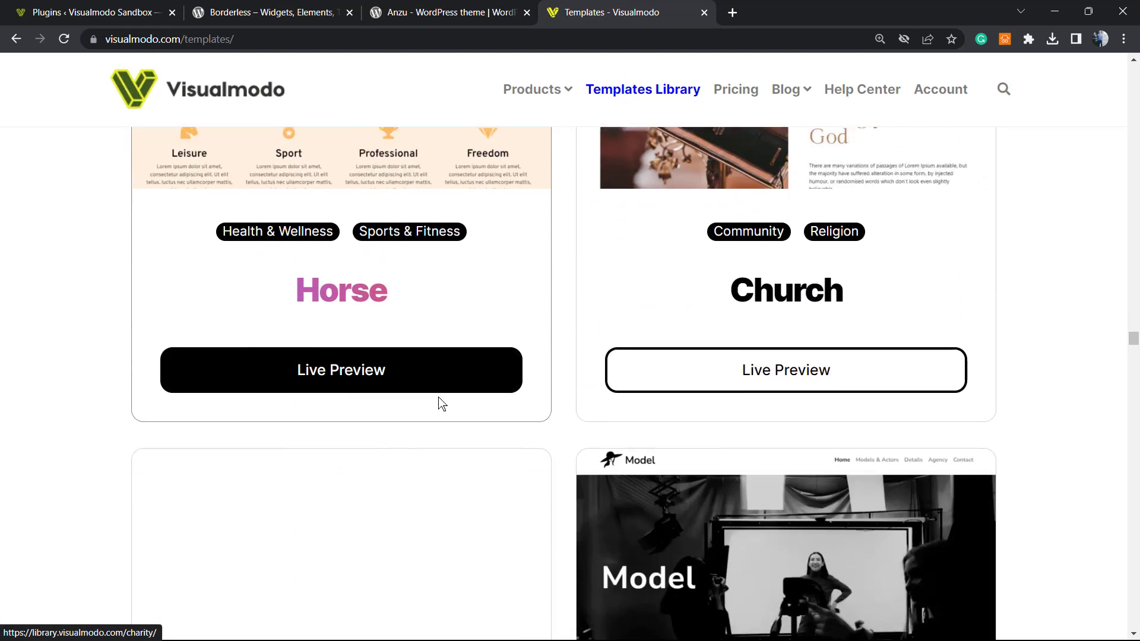
{"action": "scroll", "scroll_direction": "down", "scroll_amount": 3}
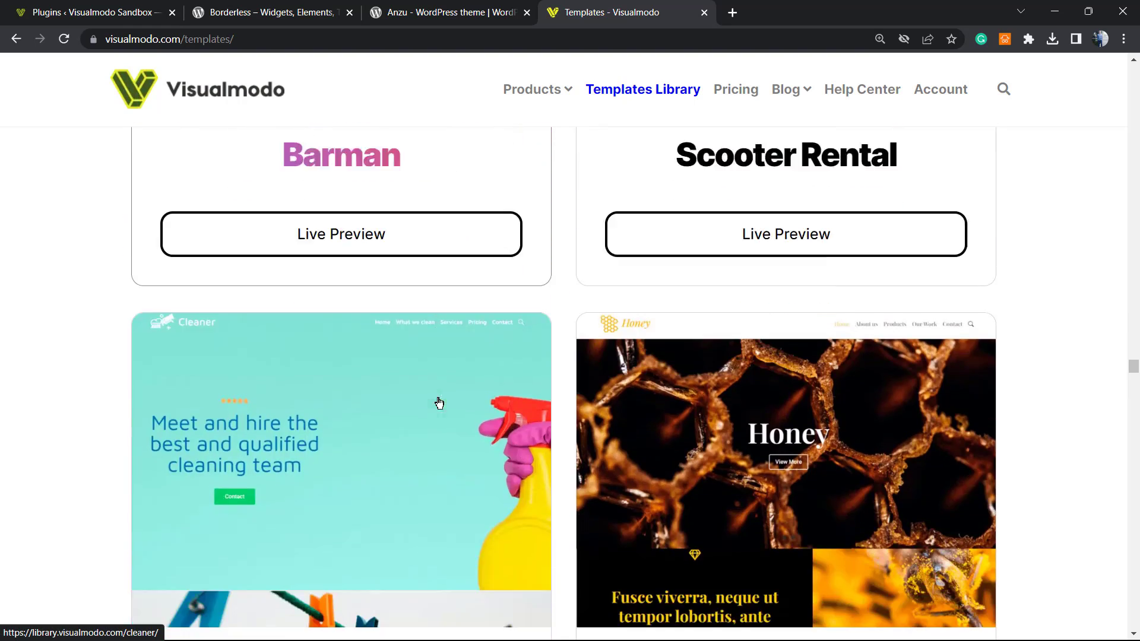